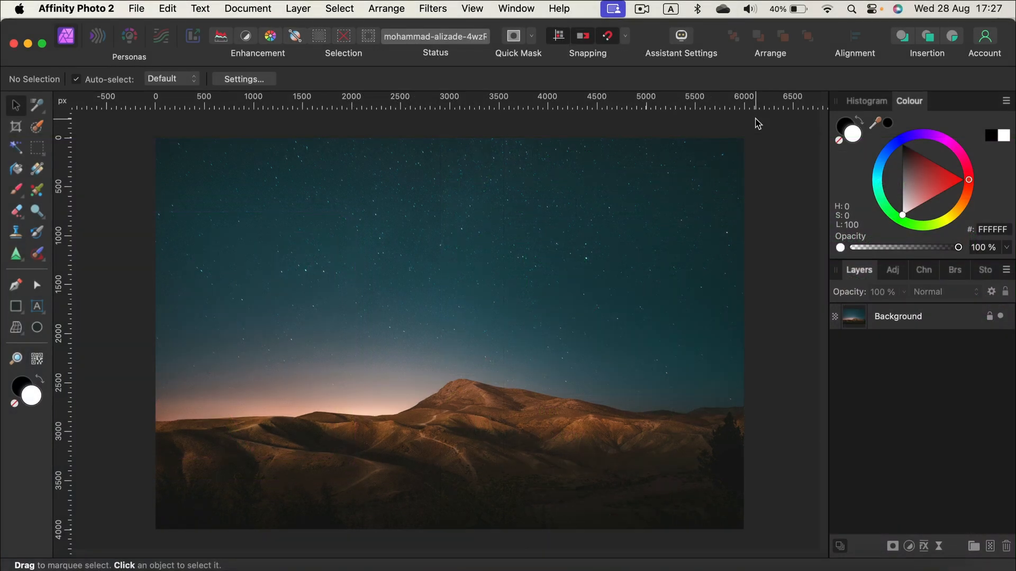
mouse_move(744, 433)
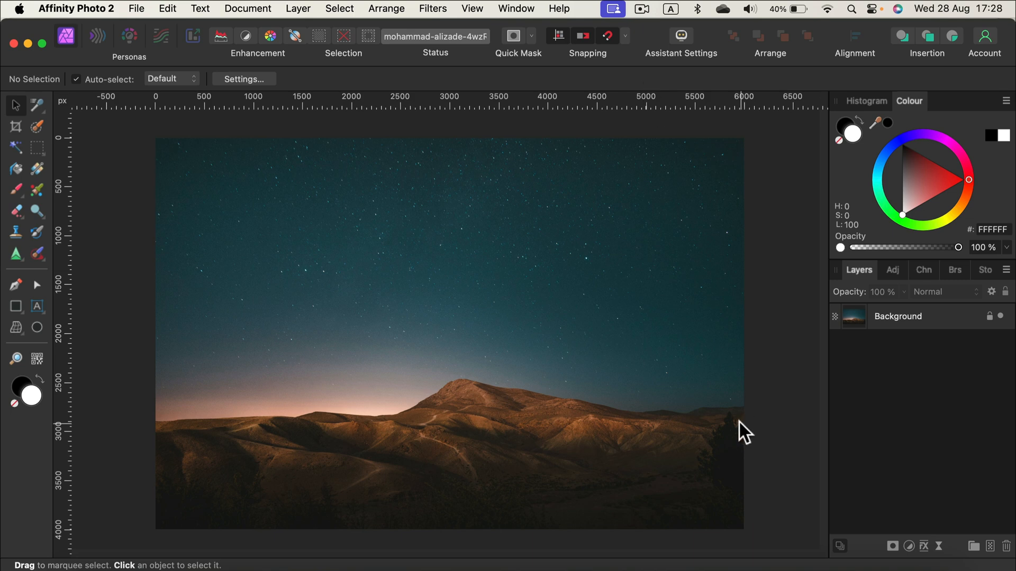
mouse_move(478, 170)
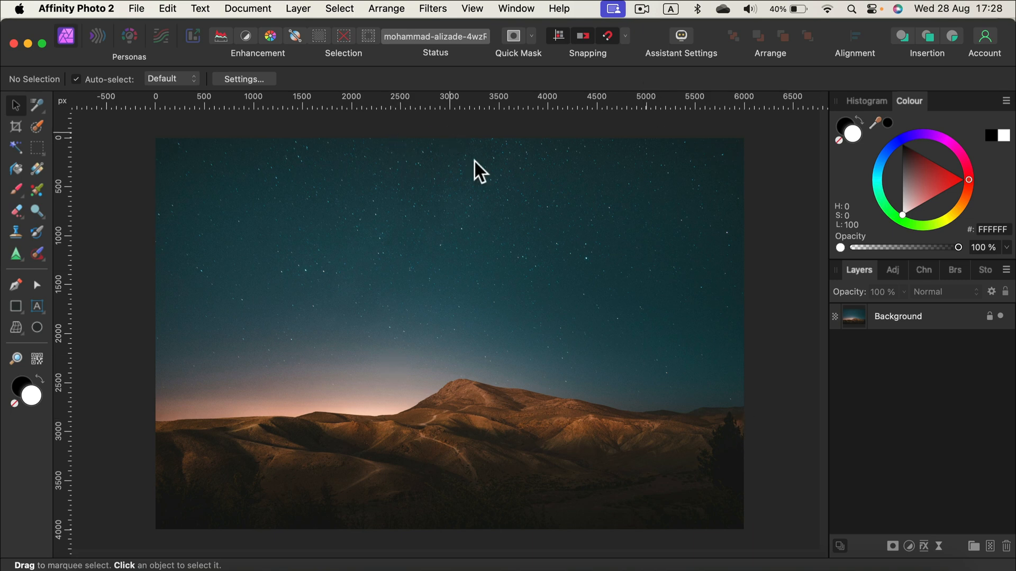
mouse_move(454, 144)
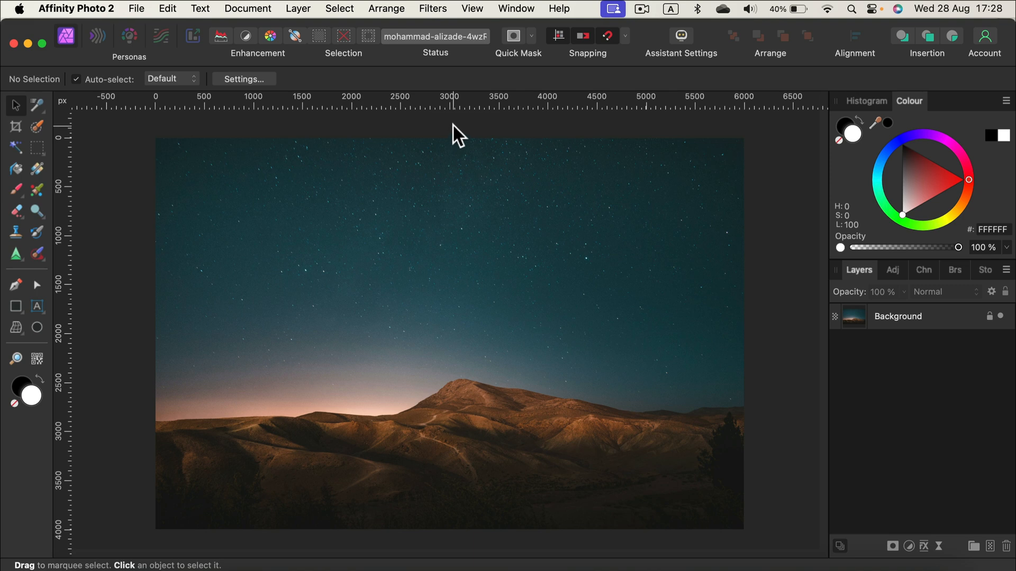
mouse_move(27, 144)
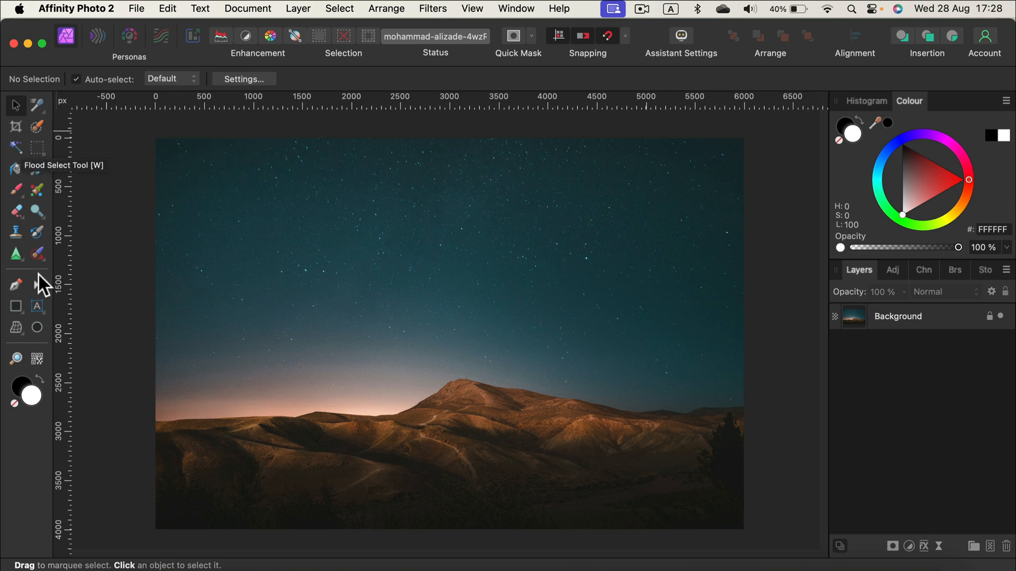
Switch to the Artistic Text Tool and place a text insertion point in the upper-left sky.
left_click(37, 306)
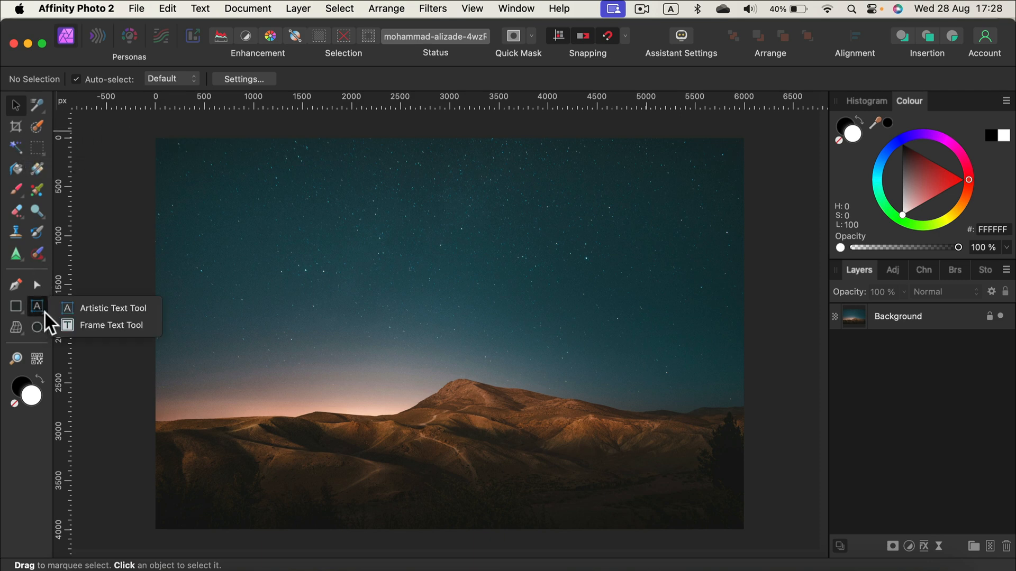
mouse_move(113, 308)
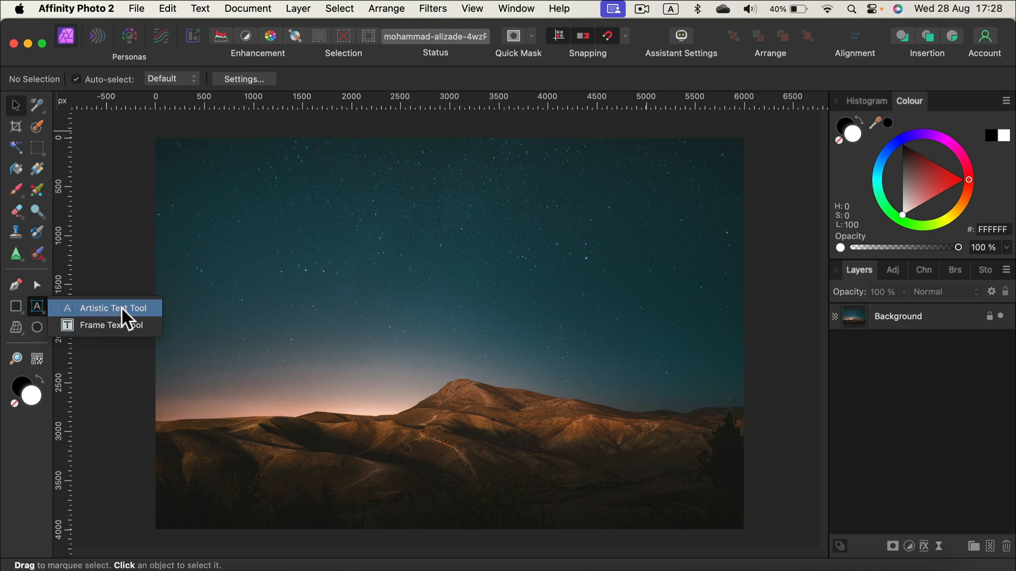
mouse_move(116, 324)
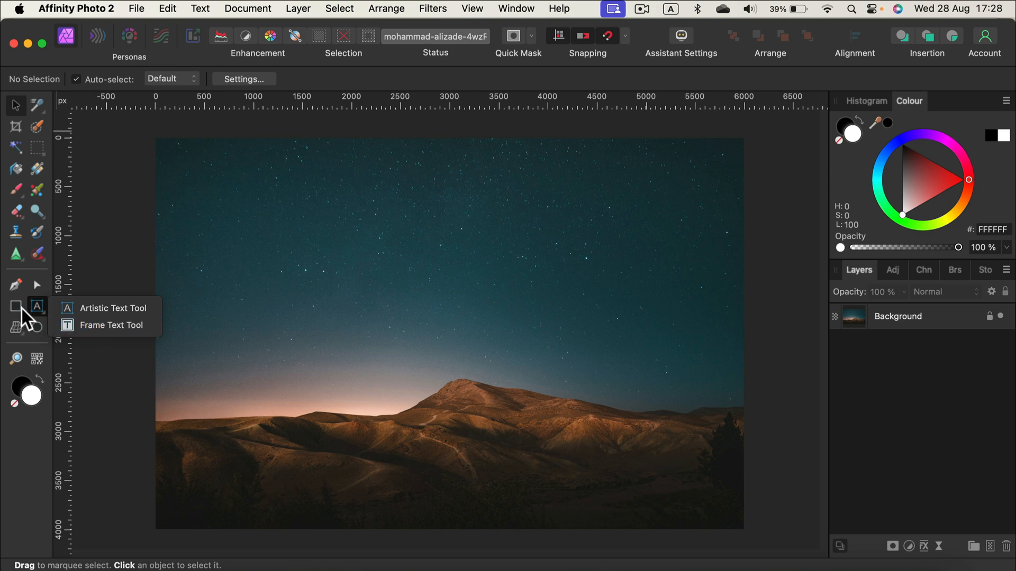
mouse_move(107, 308)
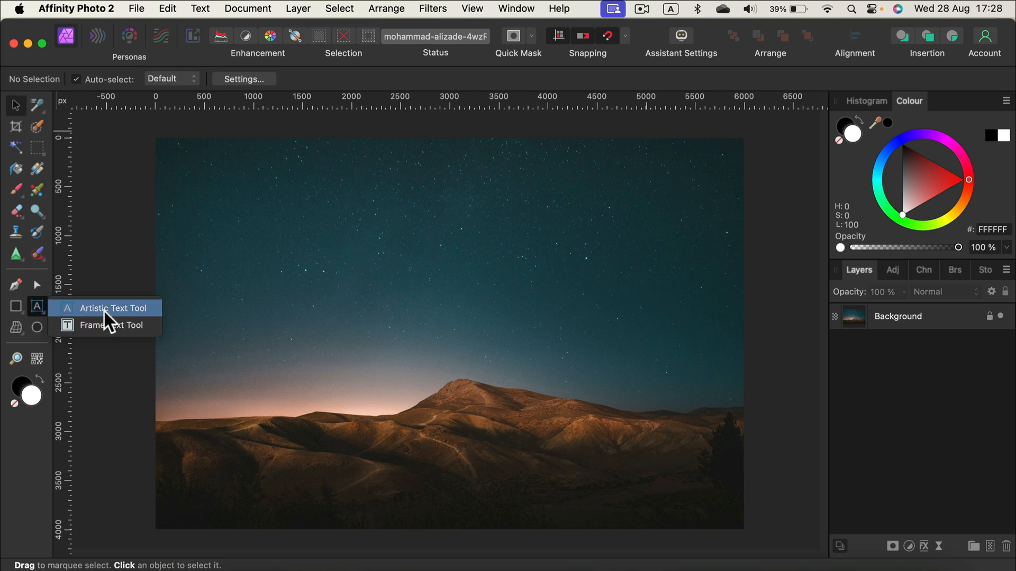
left_click(103, 308)
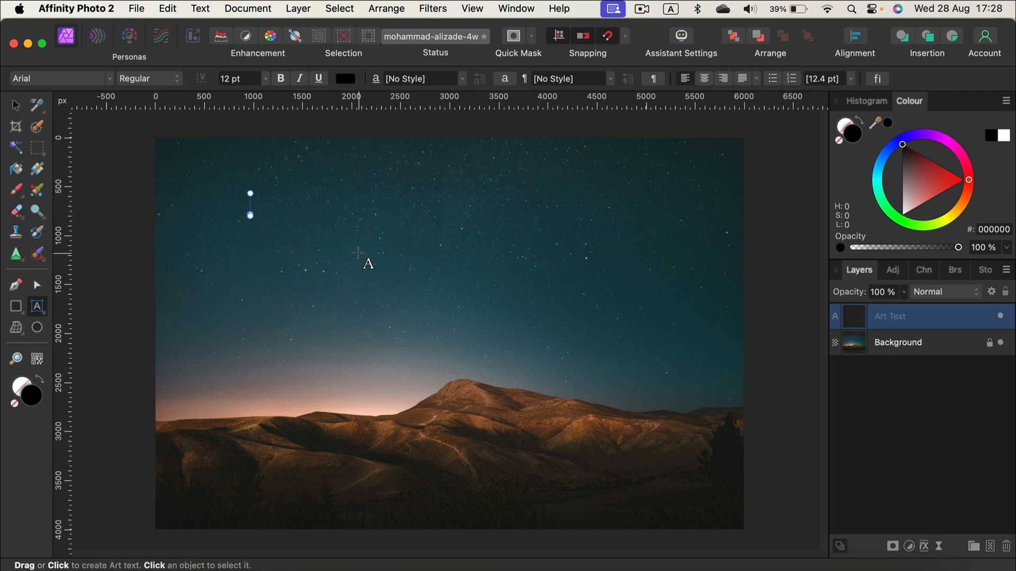
Type 'Hello' and scale the lettering up to about 1158 pt.
type("Hello")
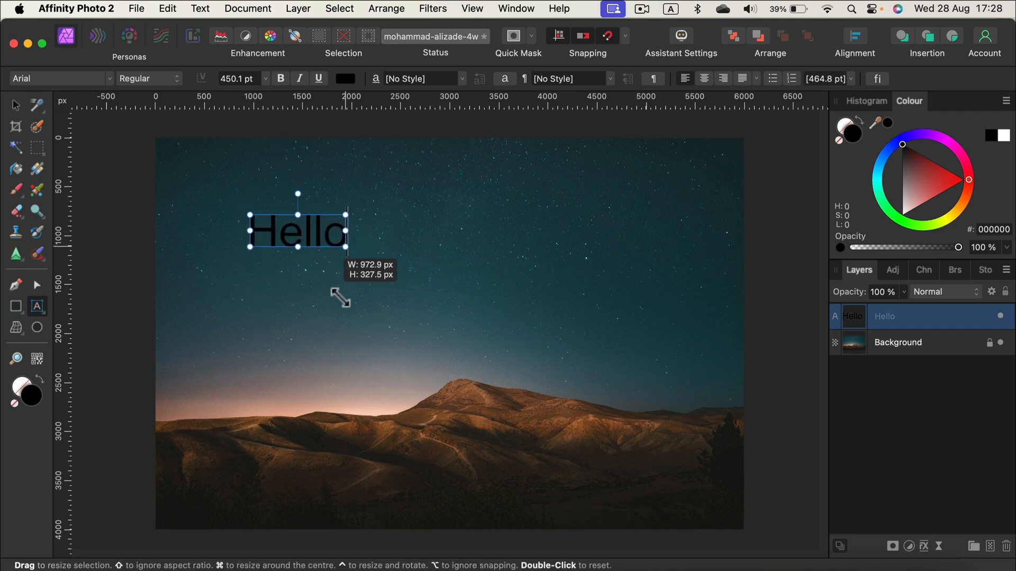
left_click_drag(346, 215, 496, 305)
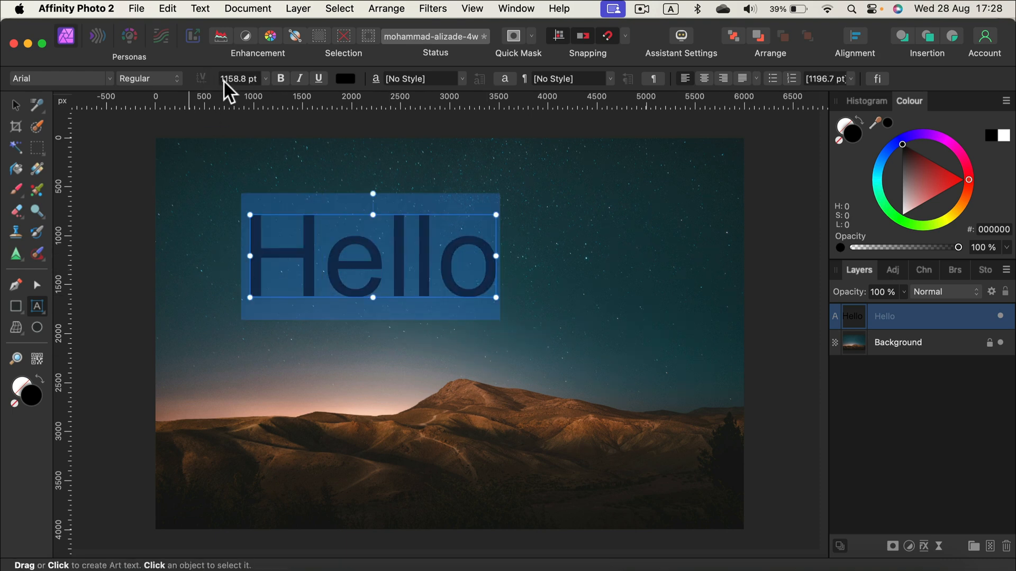
mouse_move(243, 78)
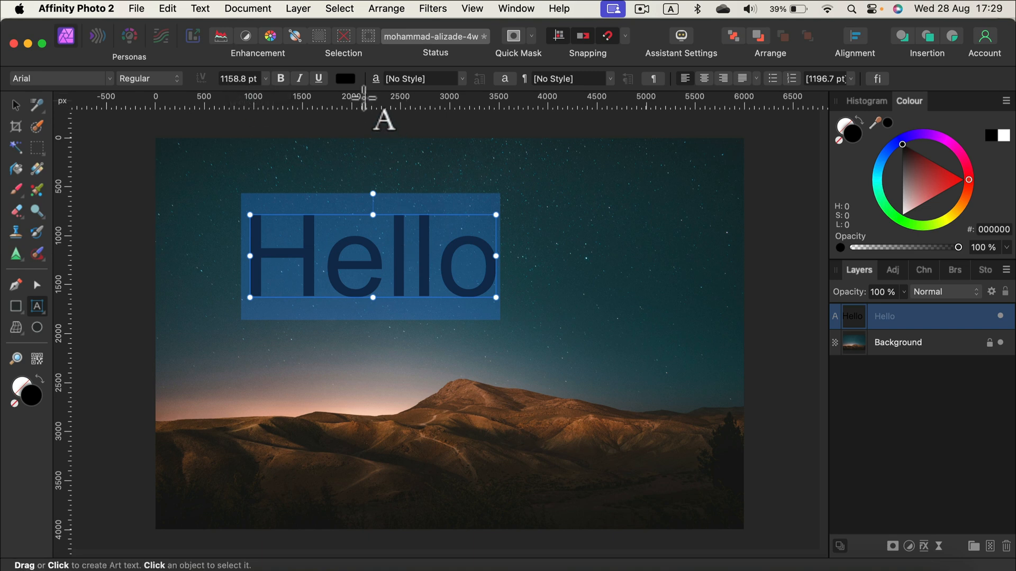
left_click(411, 259)
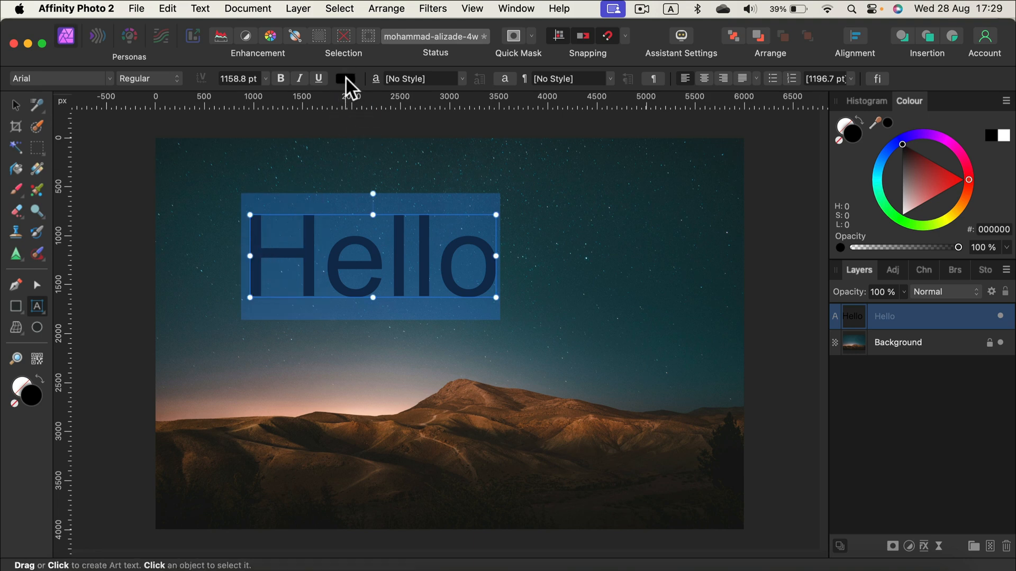
Colour the Hello lettering white and change its typeface to Offside.
left_click(346, 79)
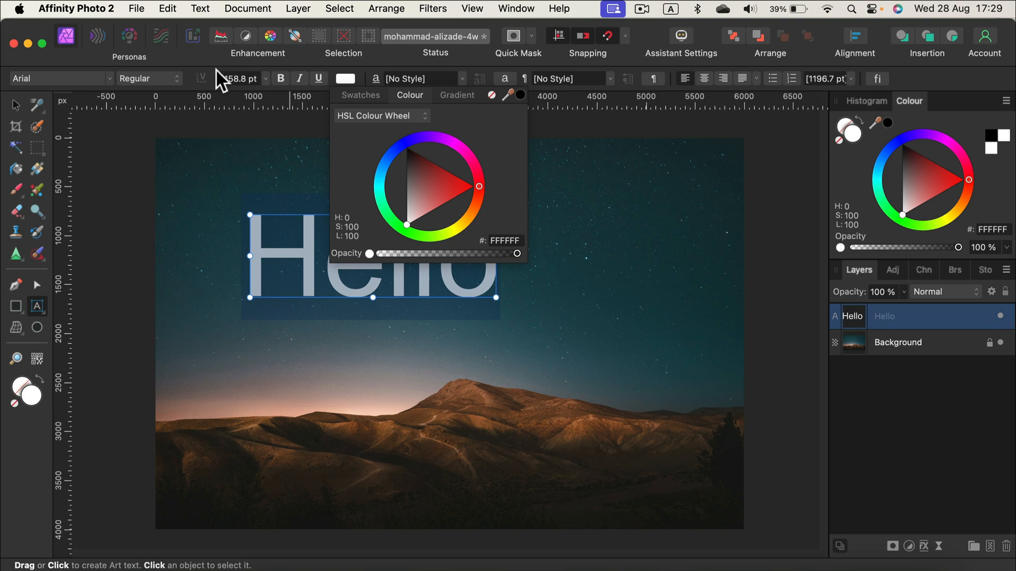
left_click(58, 79)
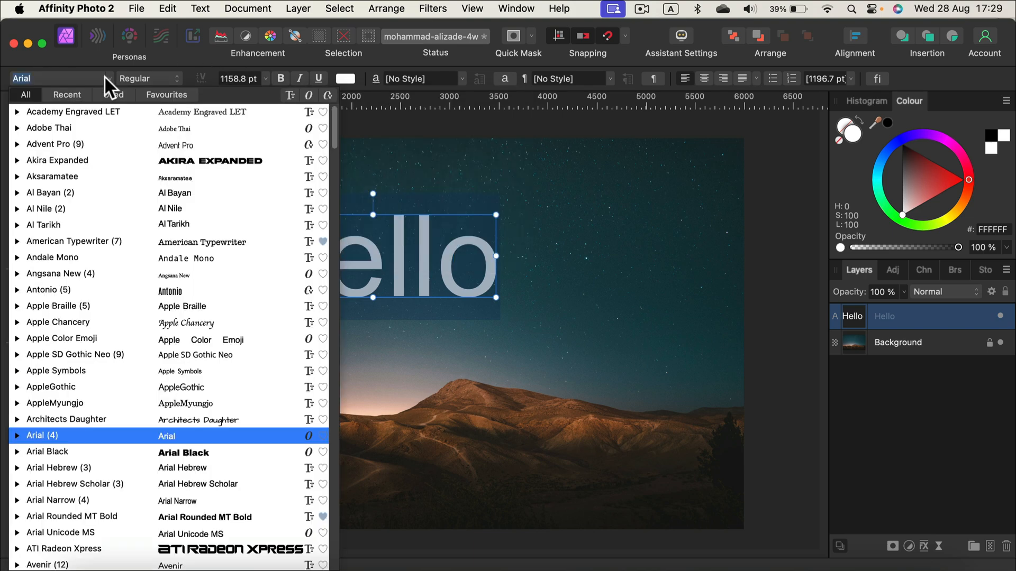
left_click(52, 176)
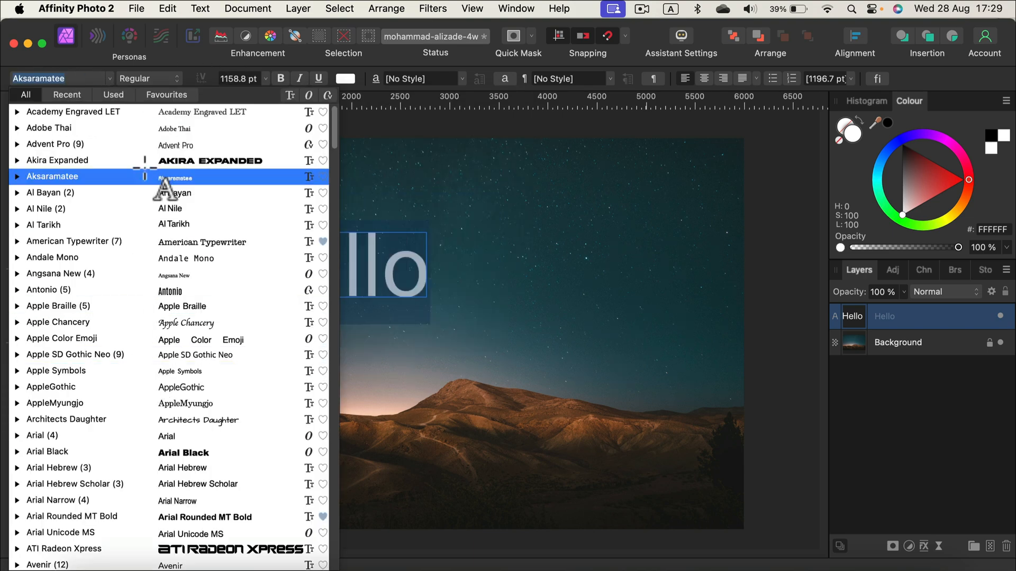
left_click(49, 127)
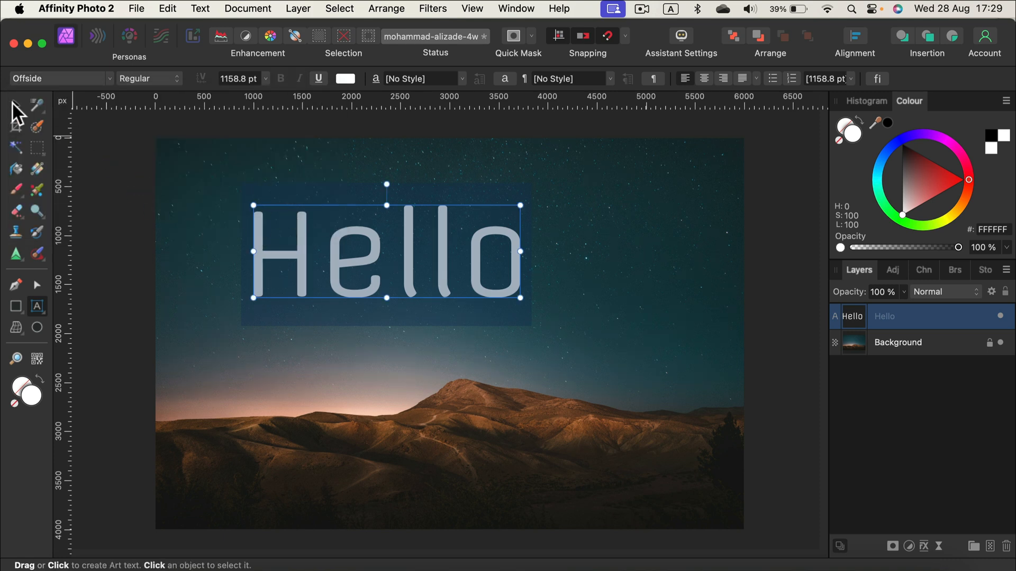
mouse_move(16, 107)
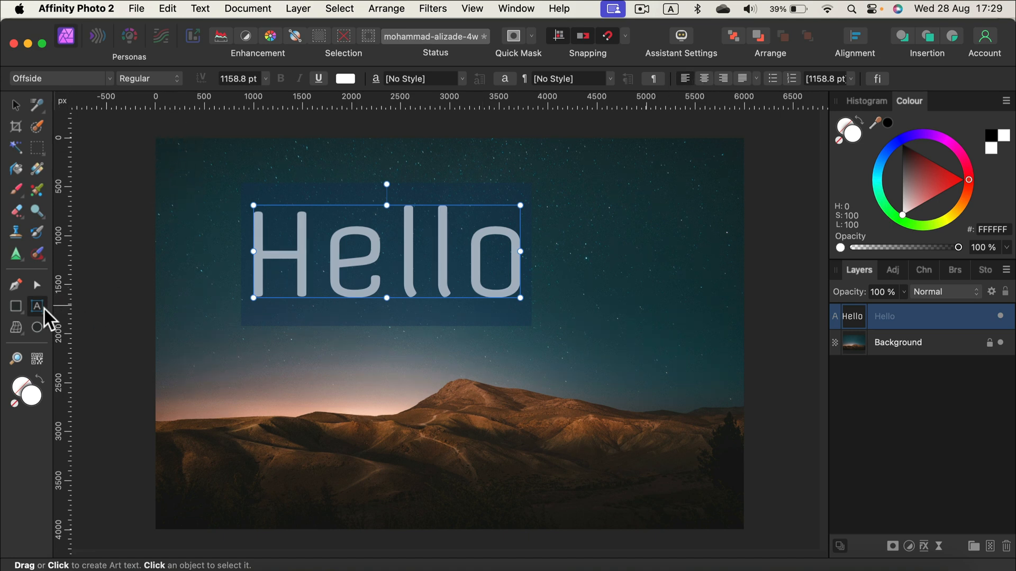
Select the white Offside Hello text and move it higher and further left.
left_click(37, 305)
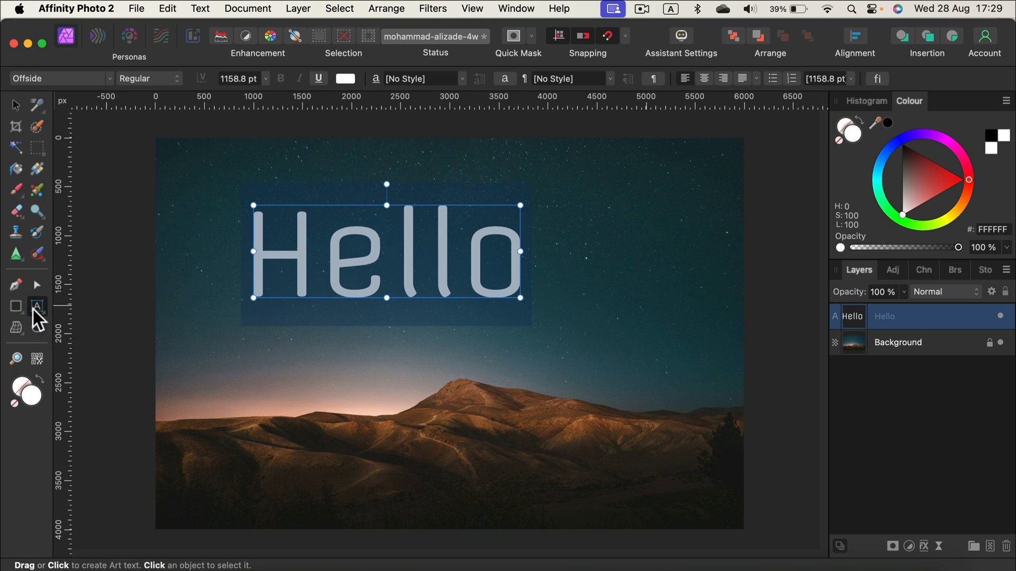
left_click(15, 105)
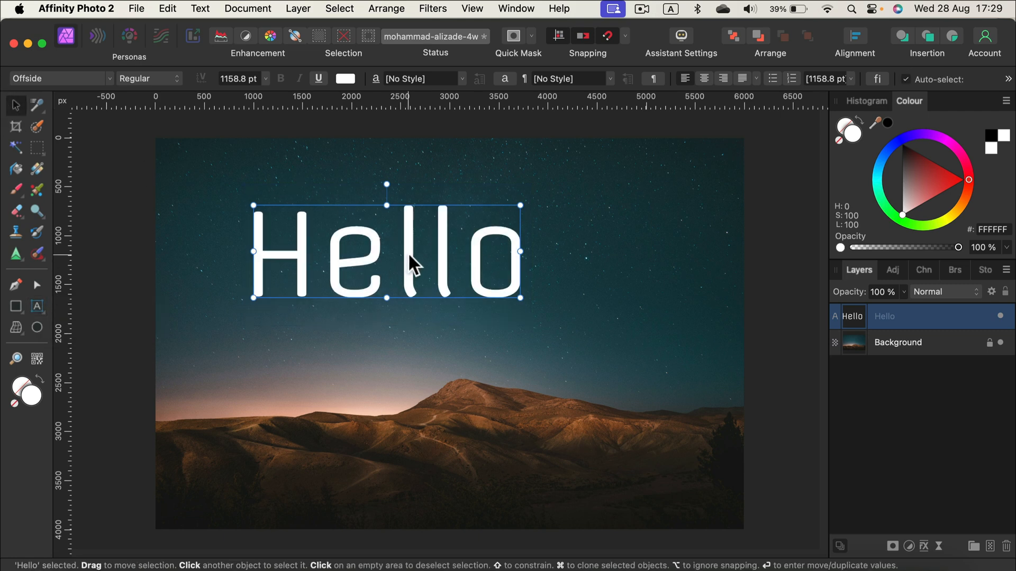
left_click_drag(415, 266, 378, 227)
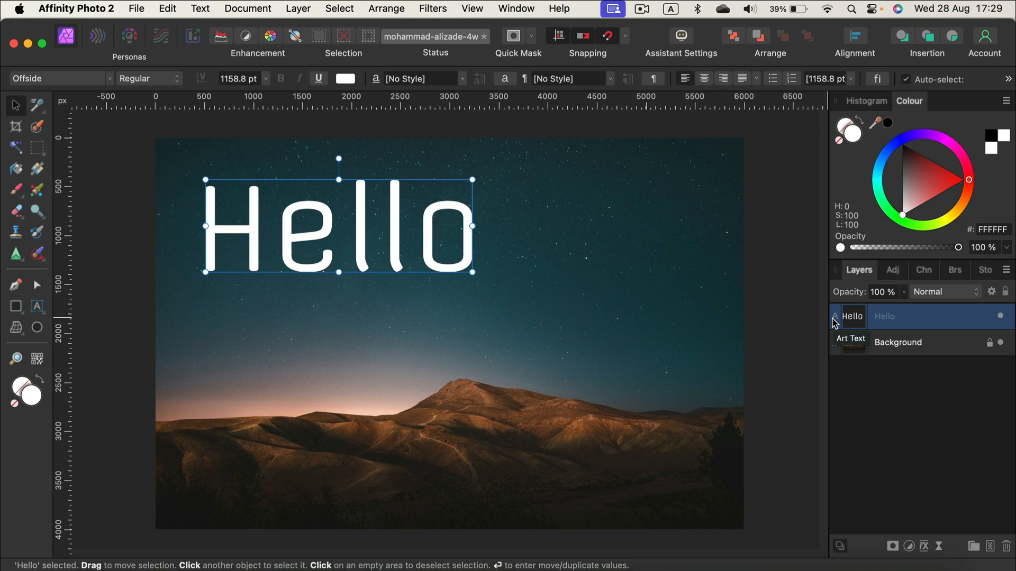
mouse_move(839, 327)
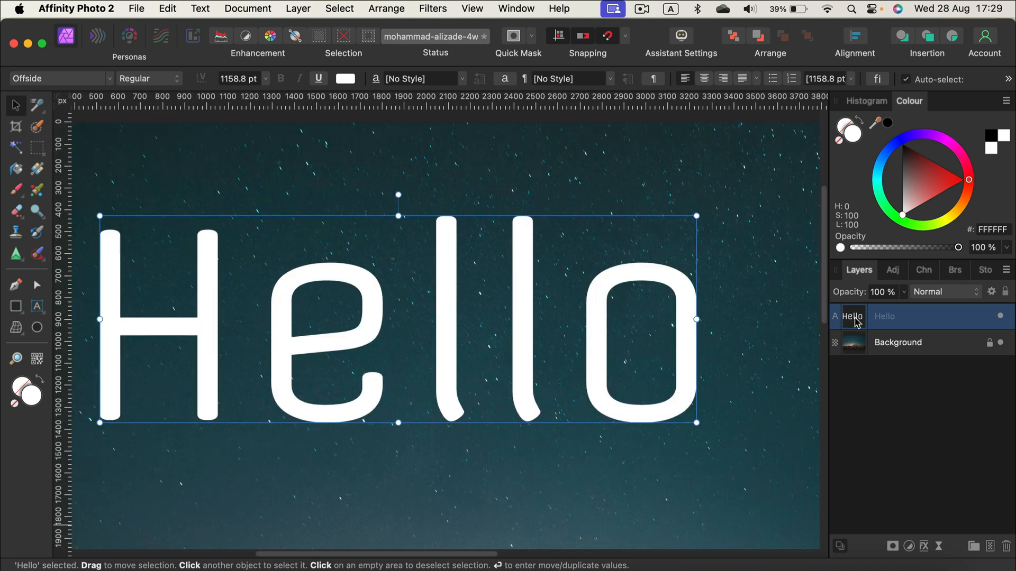
mouse_move(860, 330)
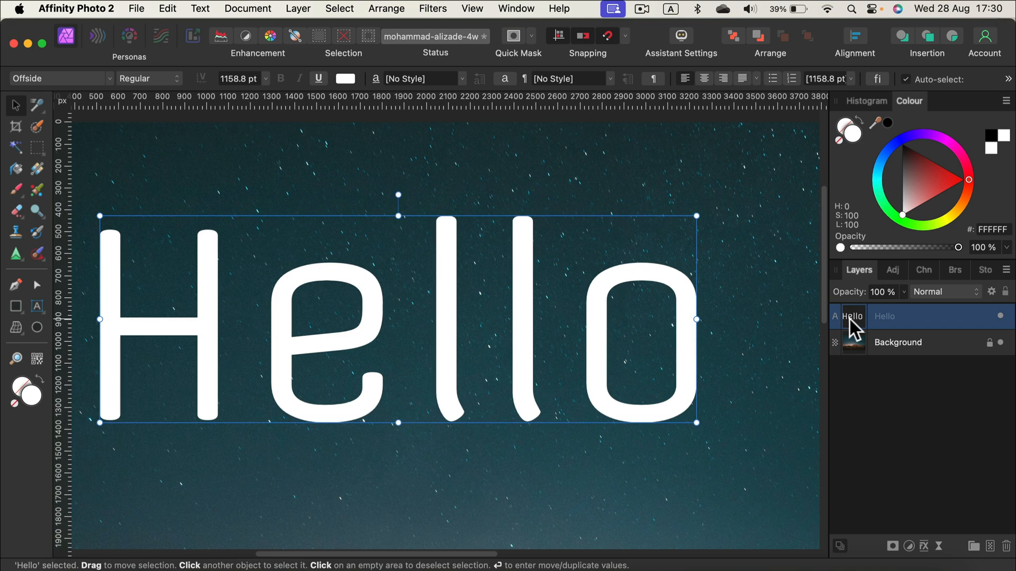
mouse_move(806, 335)
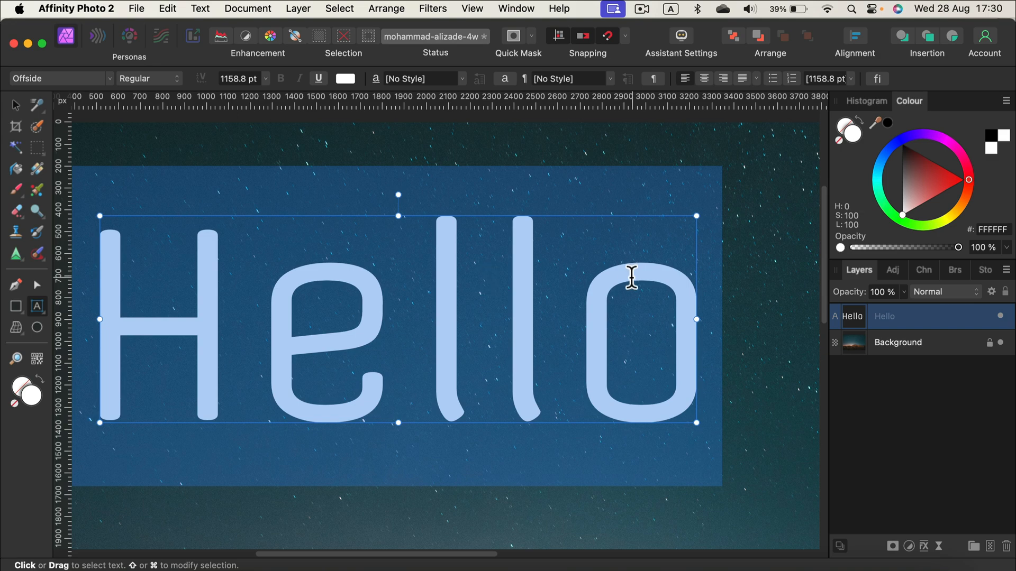
mouse_move(713, 272)
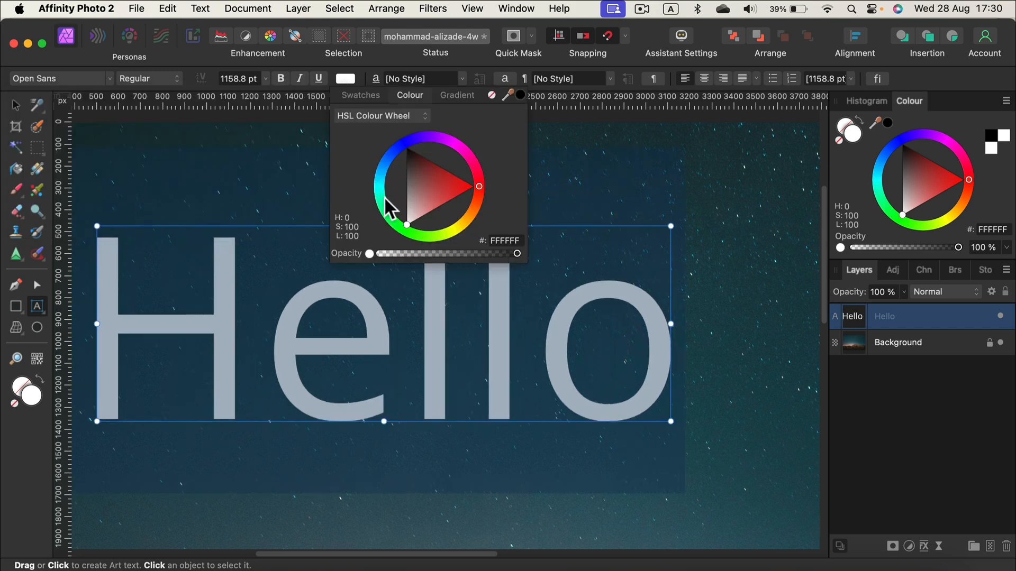
Finish editing the Hello text, now set in white Open Sans.
left_click(381, 193)
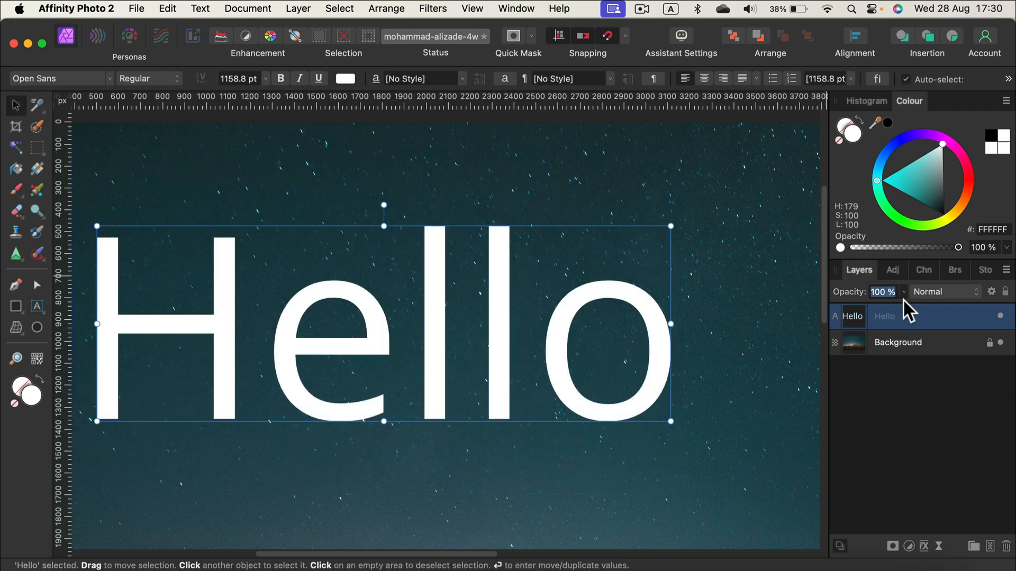
left_click_drag(903, 308, 797, 308)
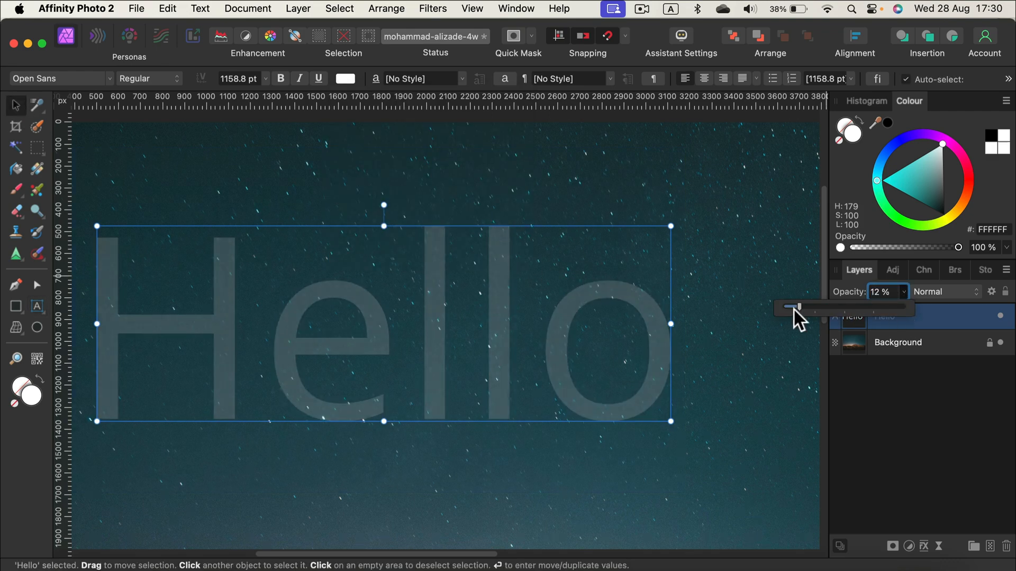
left_click_drag(799, 307, 891, 307)
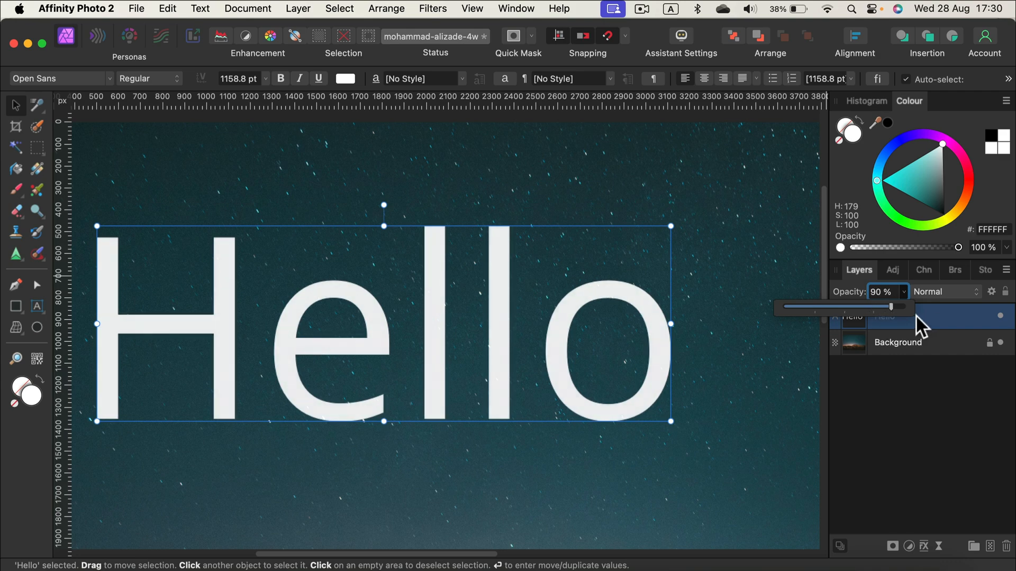
left_click(945, 291)
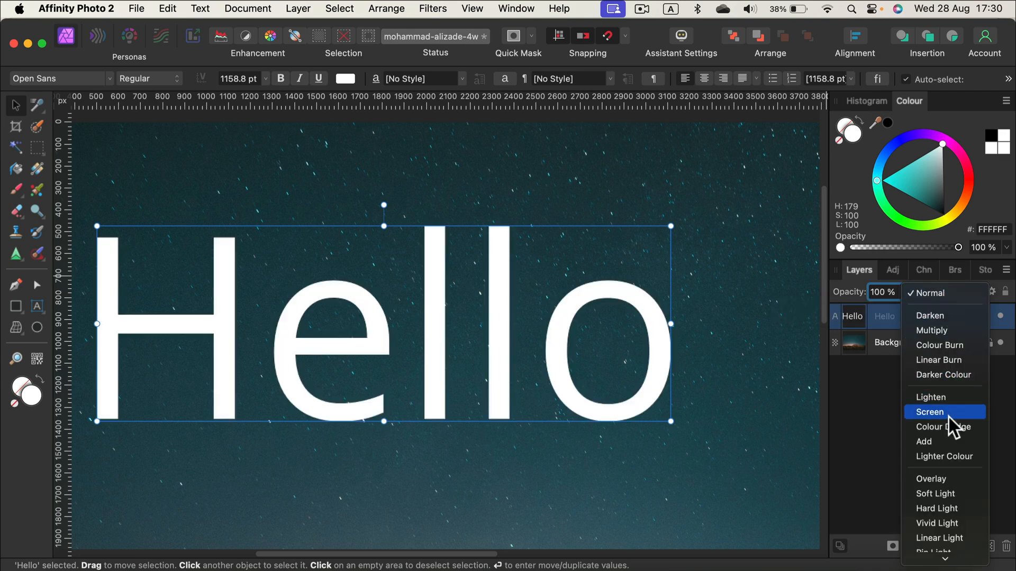
mouse_move(952, 373)
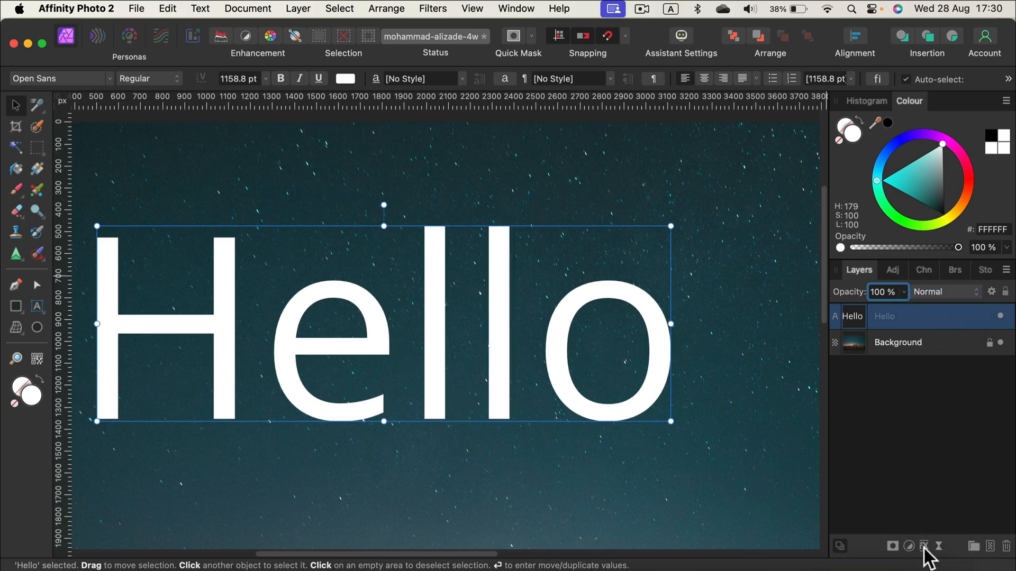
Add an outer shadow to Hello with 33 px offset, 35.6 px radius, 53% opacity.
left_click(924, 546)
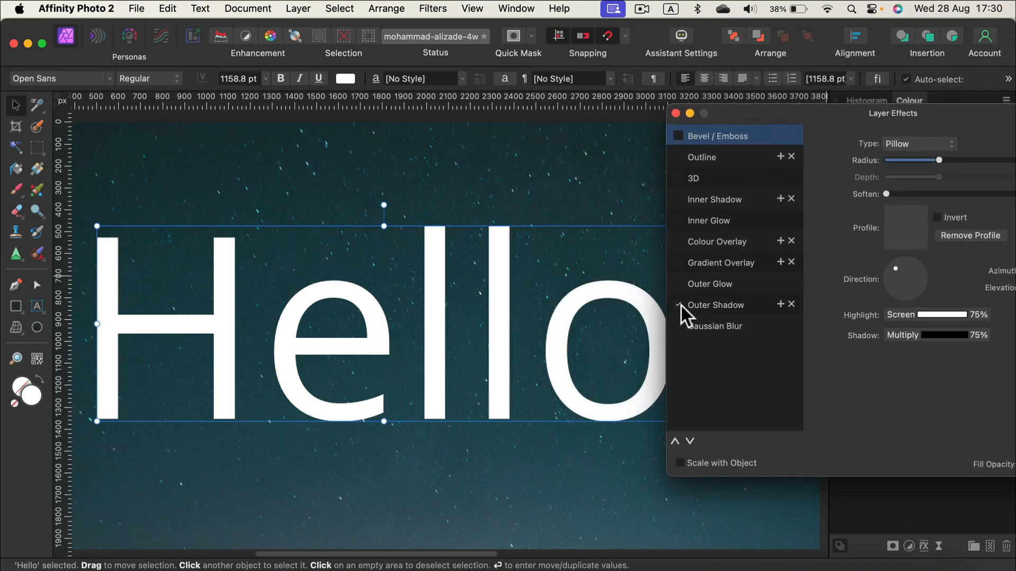
left_click(713, 305)
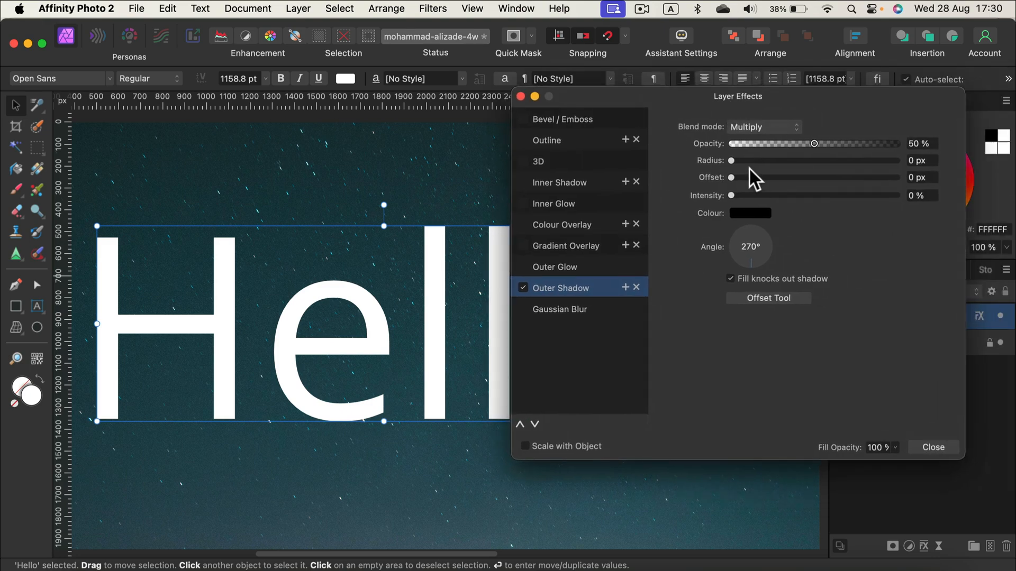
left_click_drag(733, 178, 842, 177)
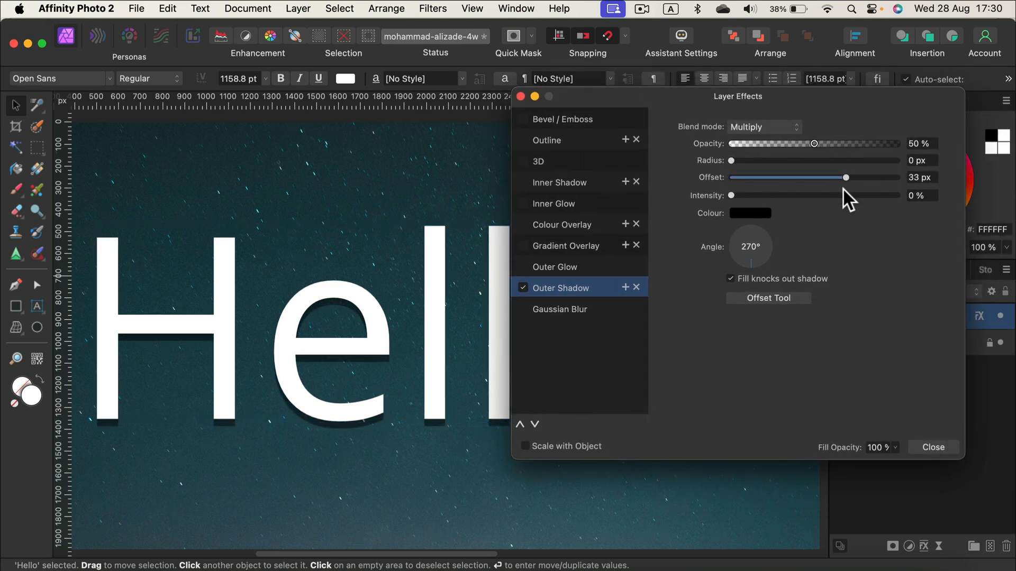
left_click_drag(732, 160, 847, 160)
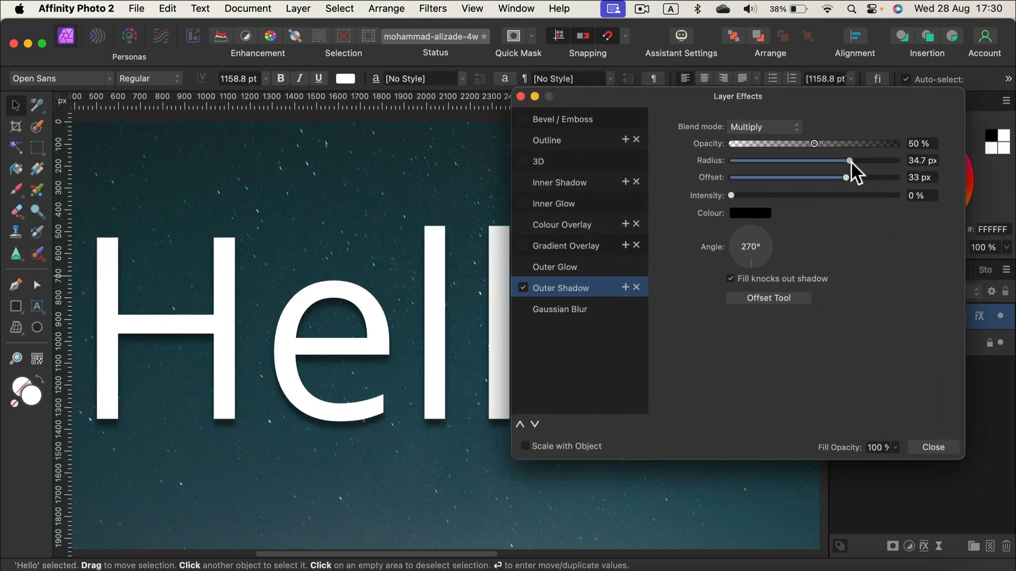
left_click_drag(814, 144, 744, 144)
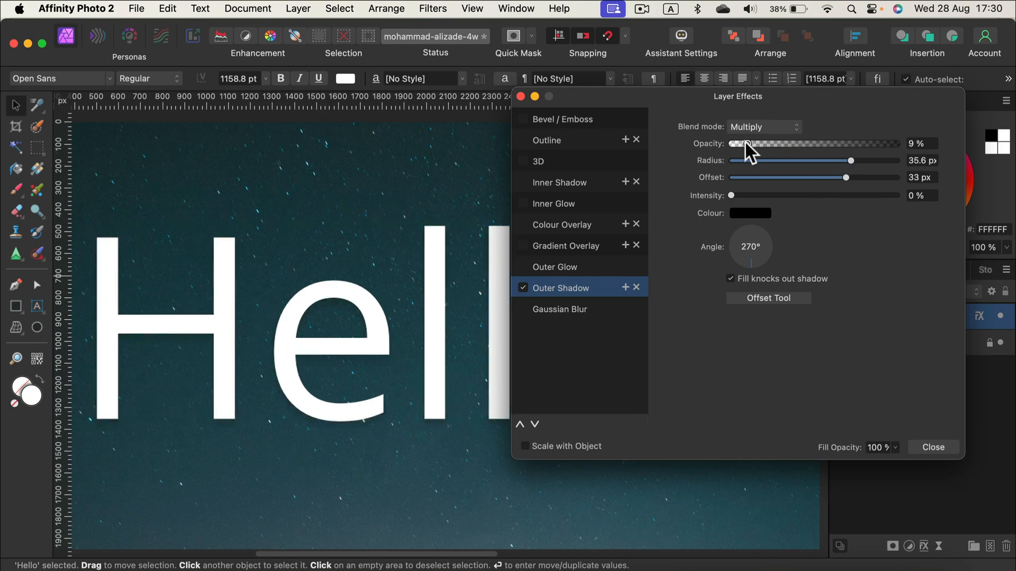
left_click_drag(742, 144, 818, 144)
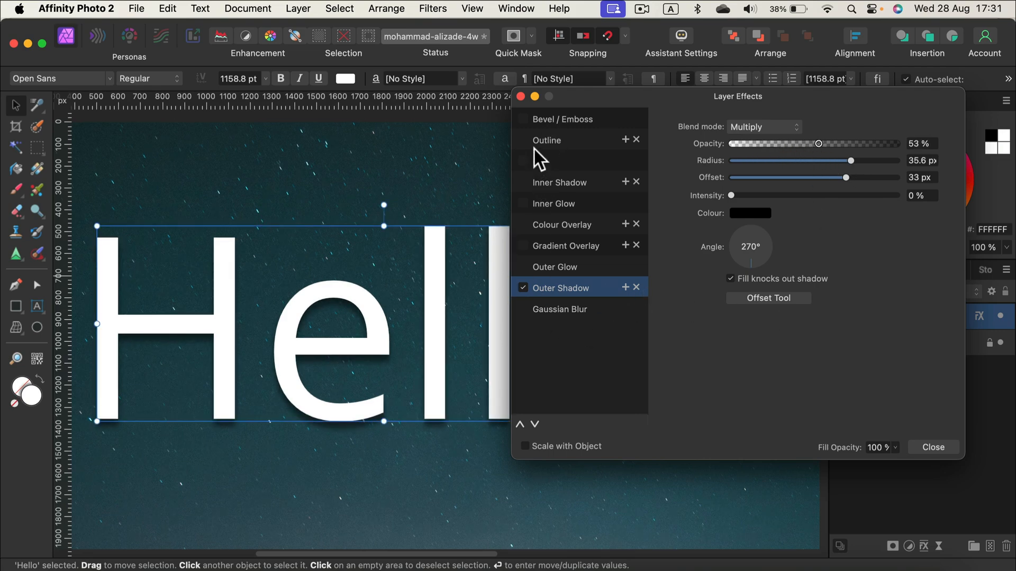
Give Hello a thick black outline ringed by a second white 57.5 px outline.
left_click(523, 139)
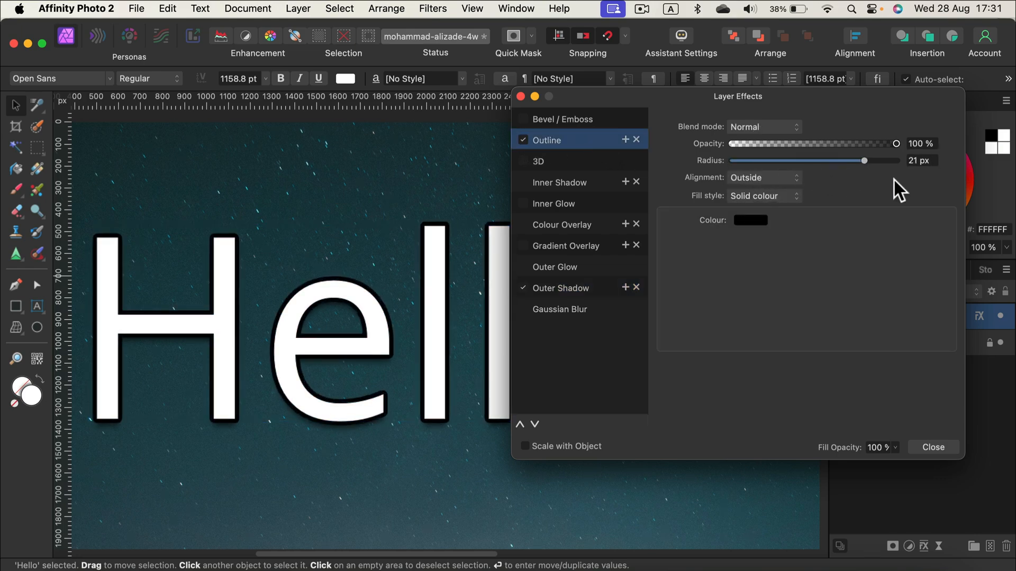
left_click_drag(863, 160, 842, 160)
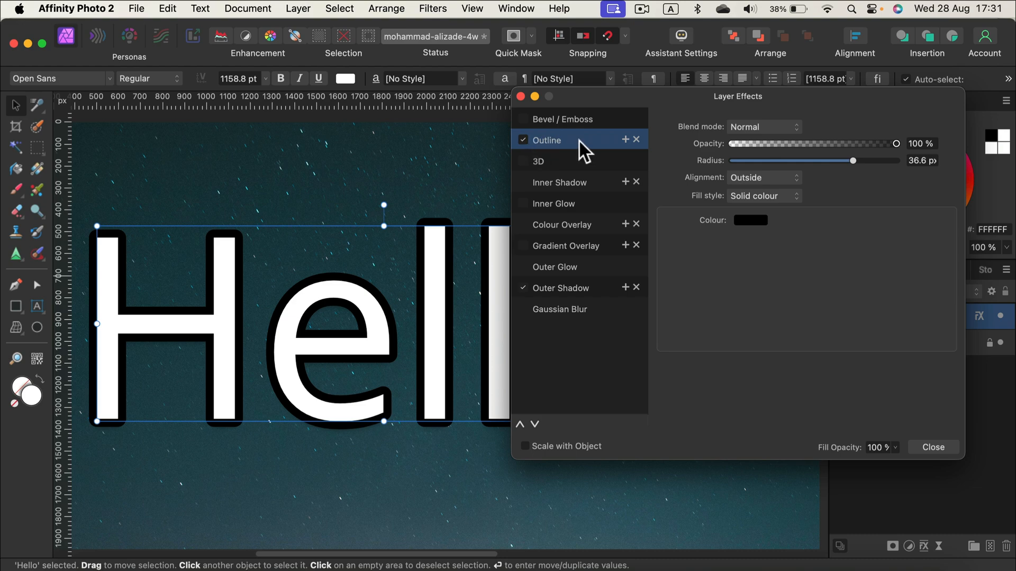
left_click(625, 139)
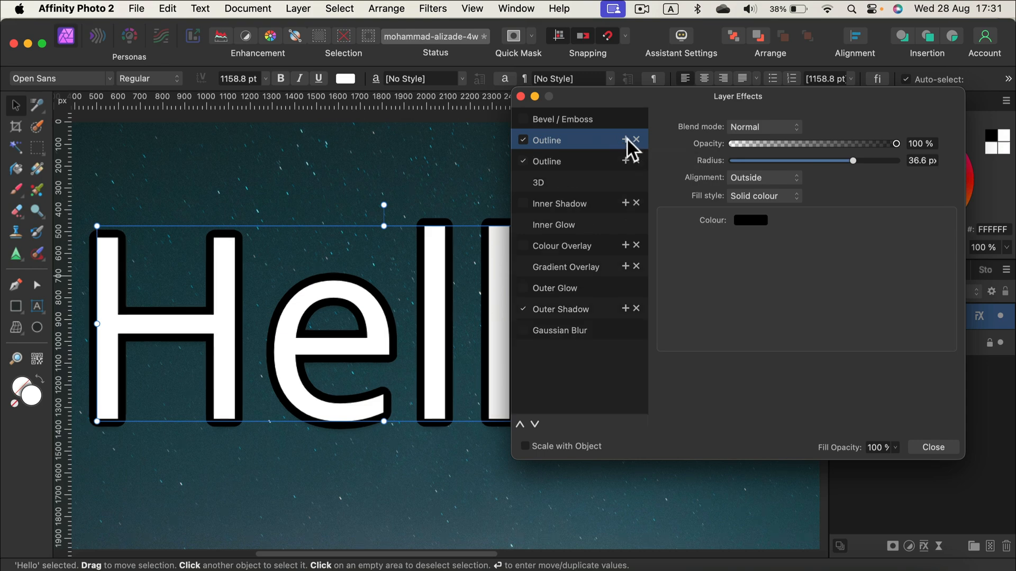
left_click(546, 161)
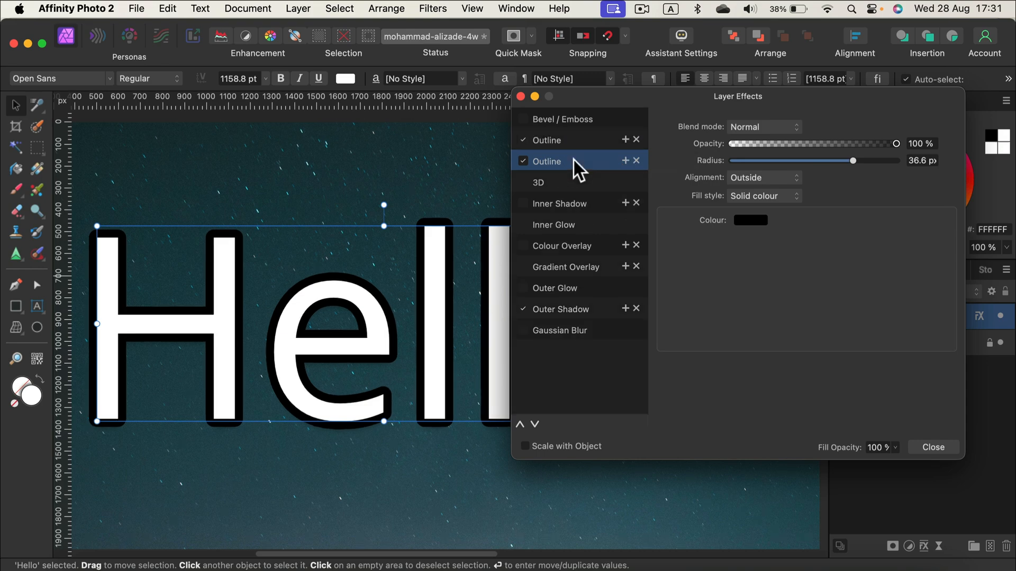
left_click(749, 220)
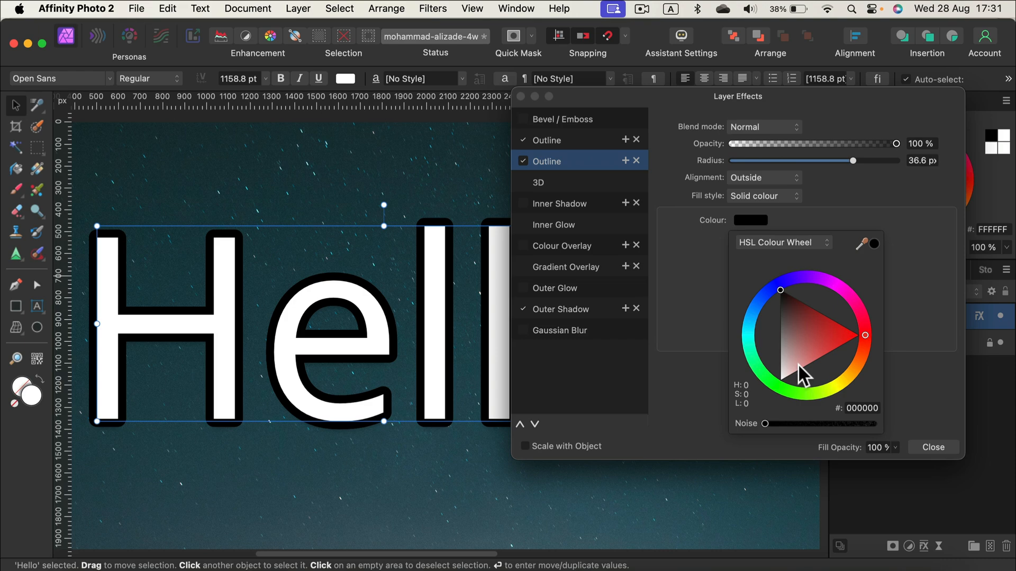
left_click_drag(846, 160, 874, 161)
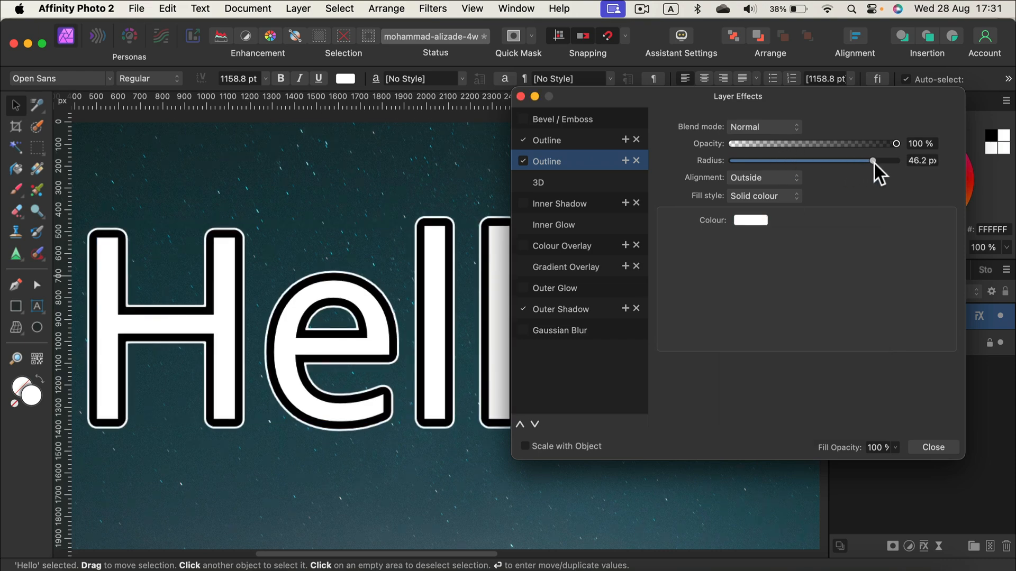
left_click_drag(872, 161, 880, 161)
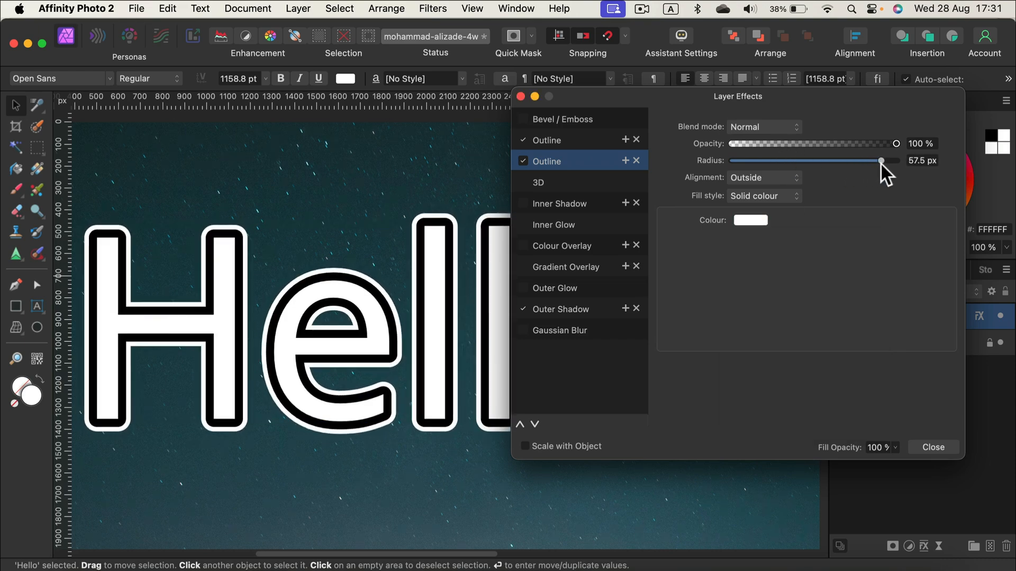
left_click(547, 161)
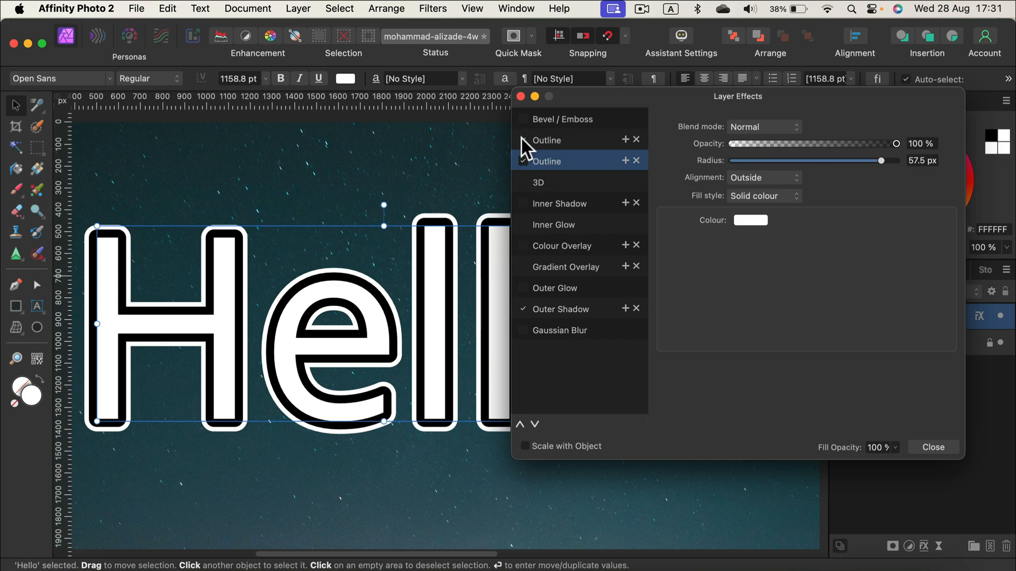
Switch off the outline and outer shadow effects on Hello.
left_click(525, 161)
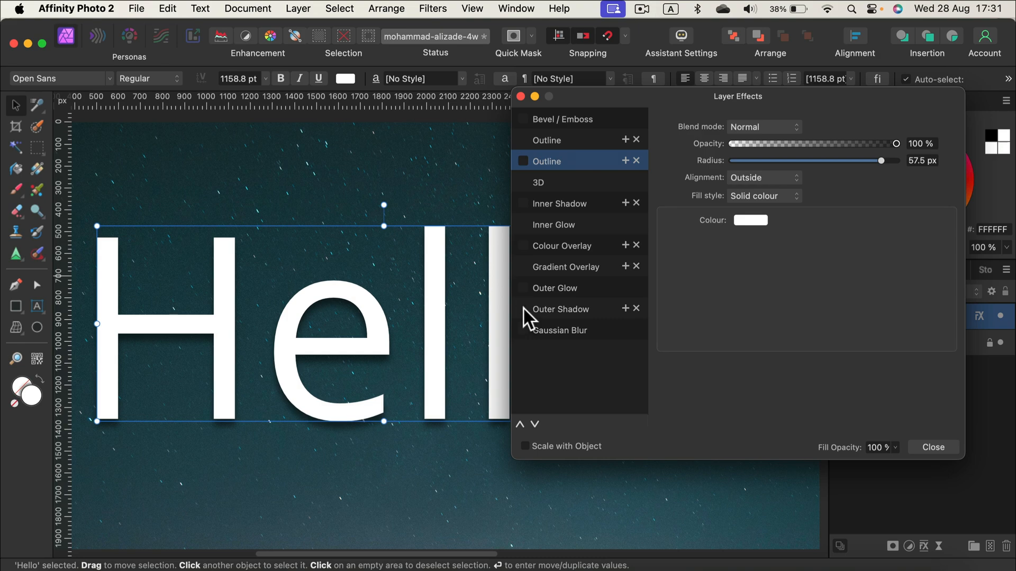
left_click(933, 447)
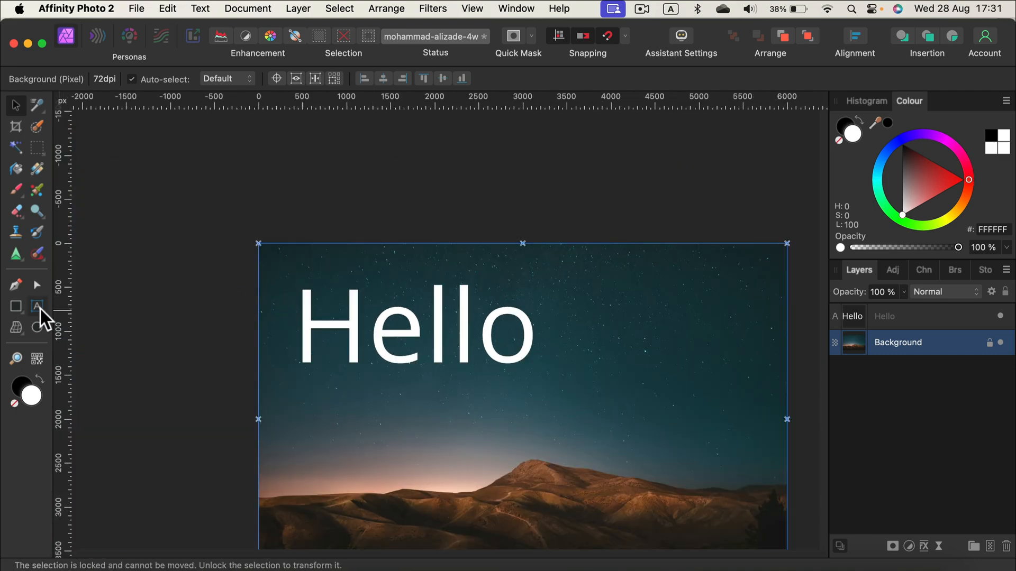
Draw an empty paragraph text frame below the Hello text.
left_click(37, 307)
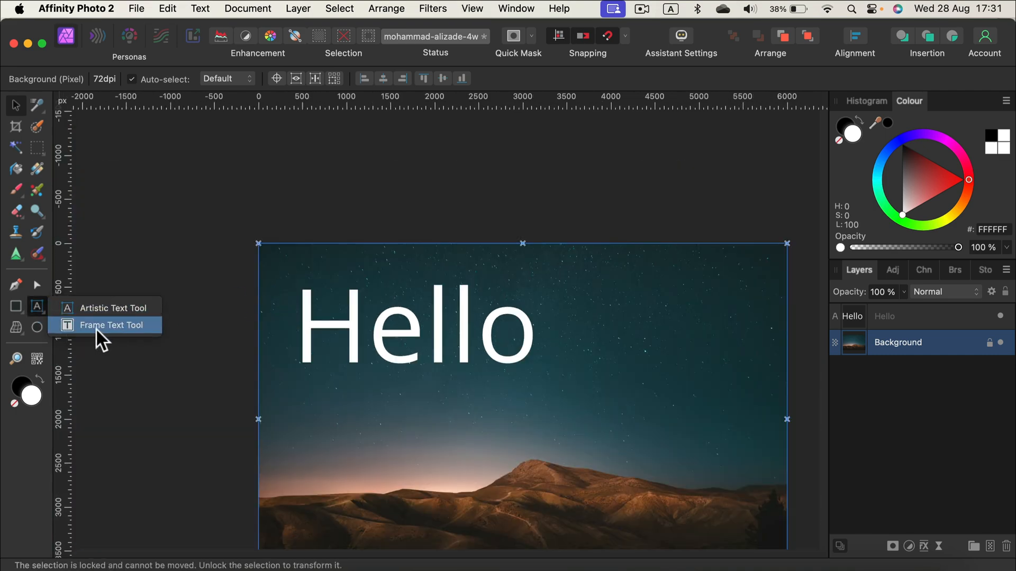
left_click(110, 325)
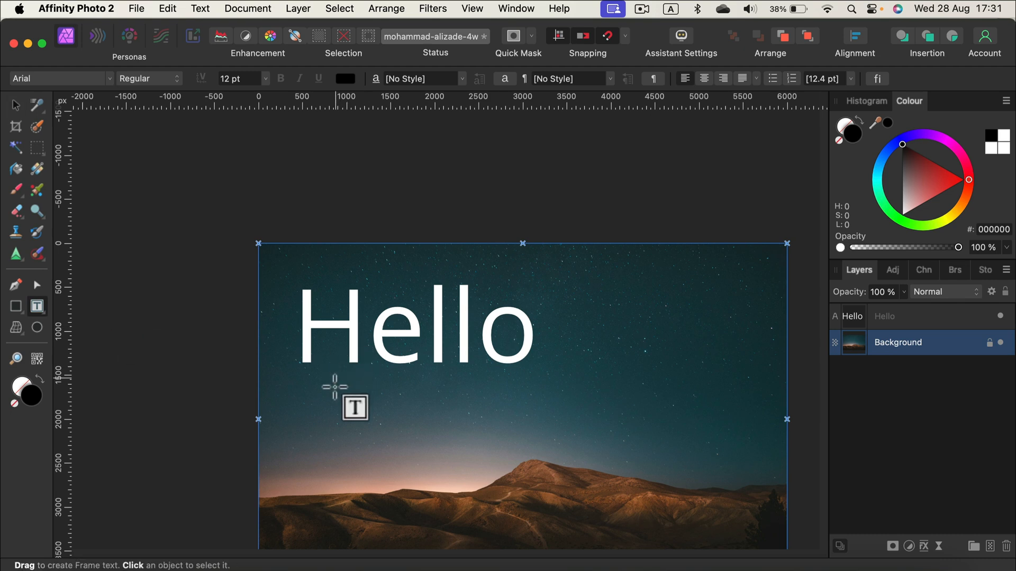
left_click_drag(335, 388, 435, 404)
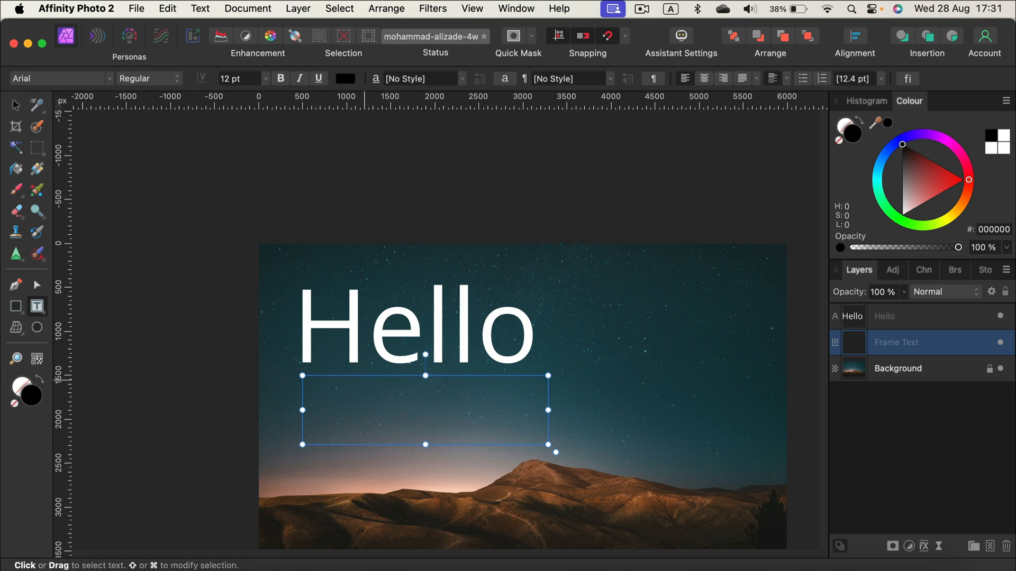
left_click(200, 9)
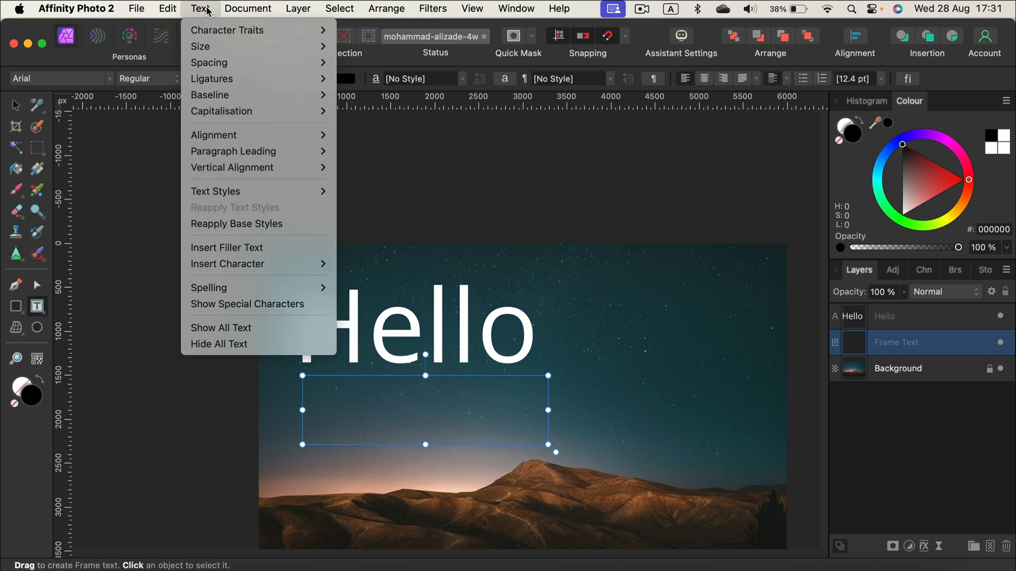
mouse_move(243, 264)
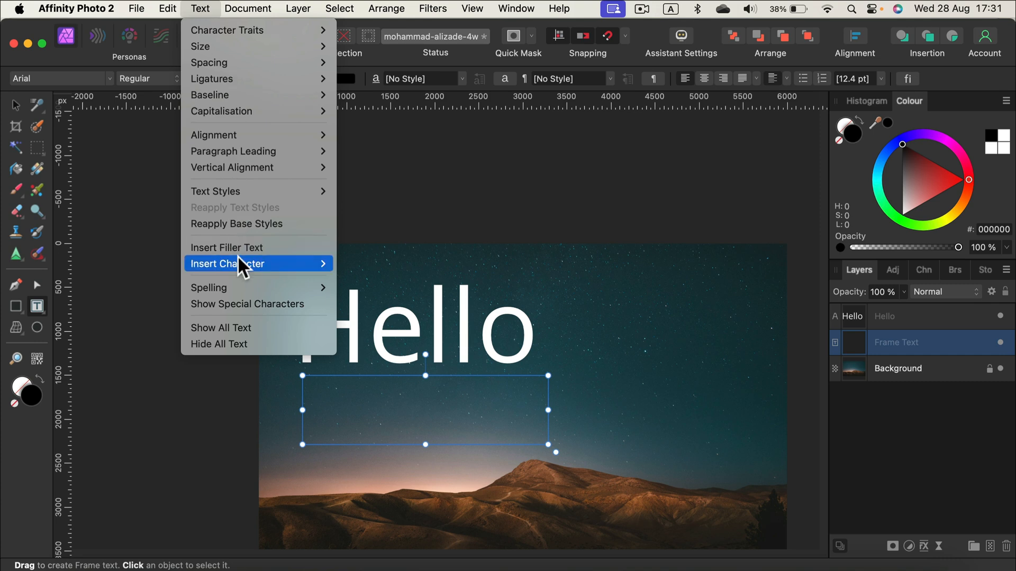
Insert filler text into the frame and set its size to 144 pt.
left_click(226, 247)
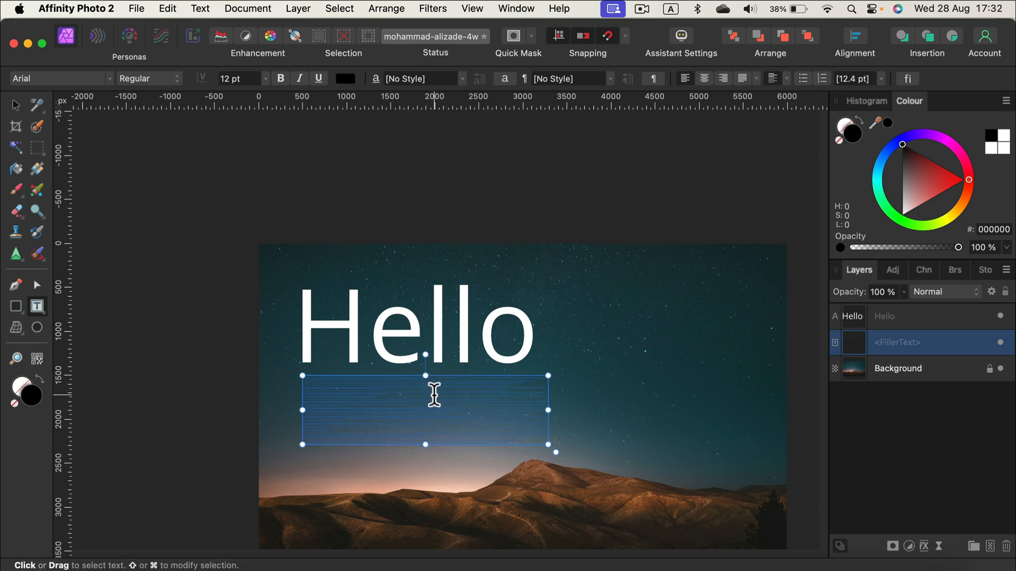
left_click(265, 79)
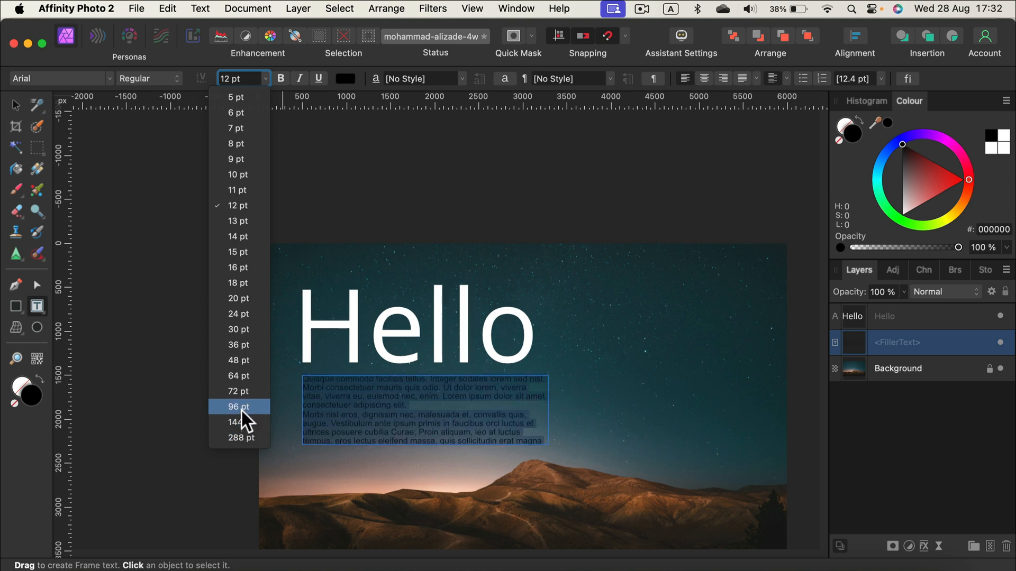
left_click(241, 422)
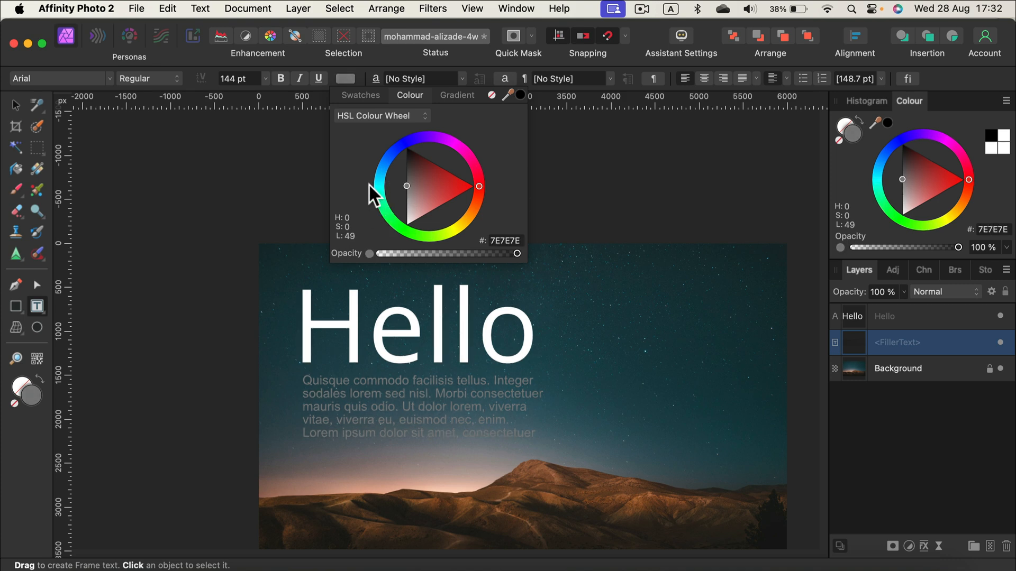
Colour the filler paragraph a light blue chosen on the HSL wheel.
left_click(387, 166)
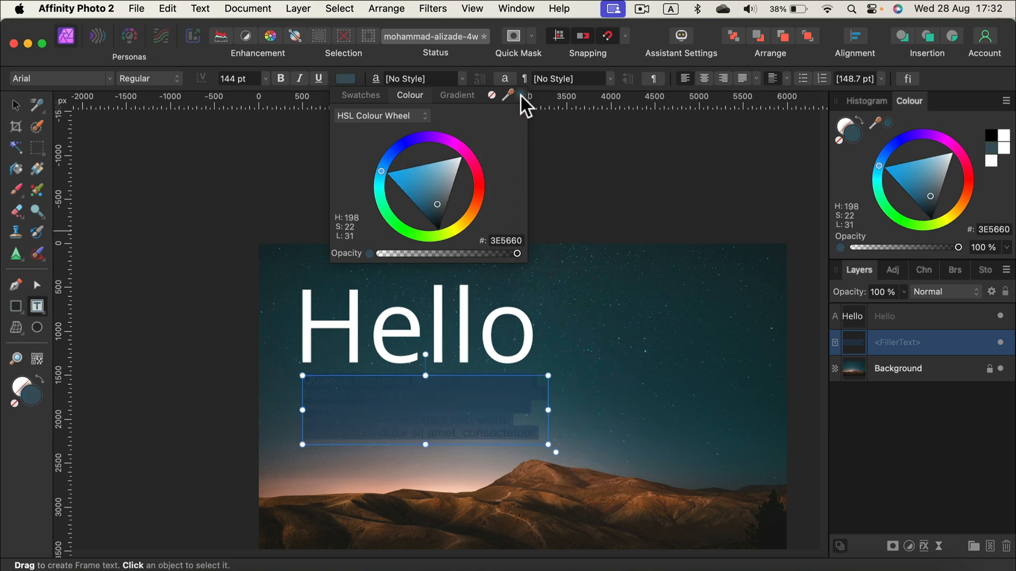
left_click(438, 182)
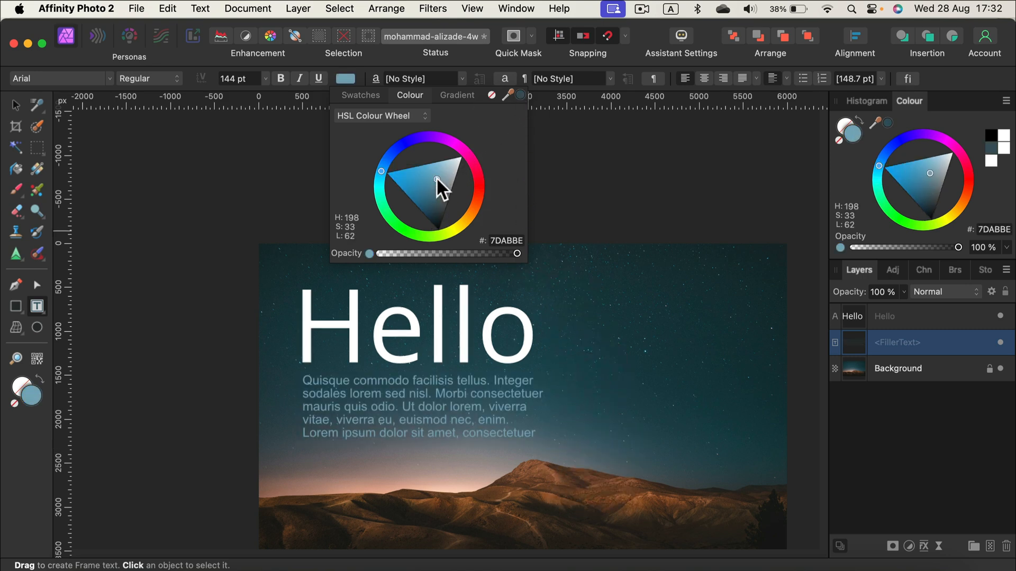
left_click(58, 78)
type("Open Sans")
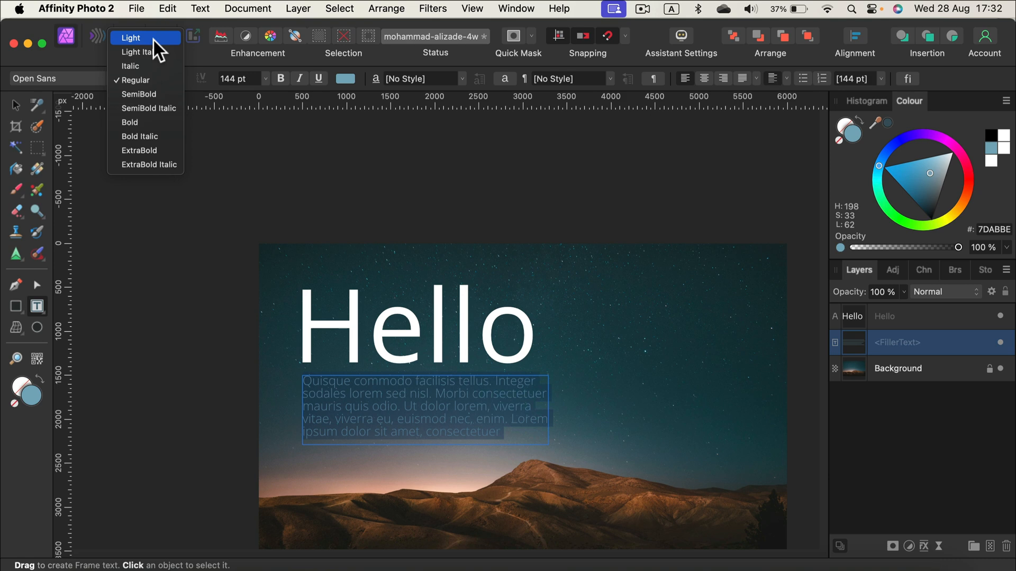
Set the filler text to Open Sans Light and show the Character panel.
left_click(131, 37)
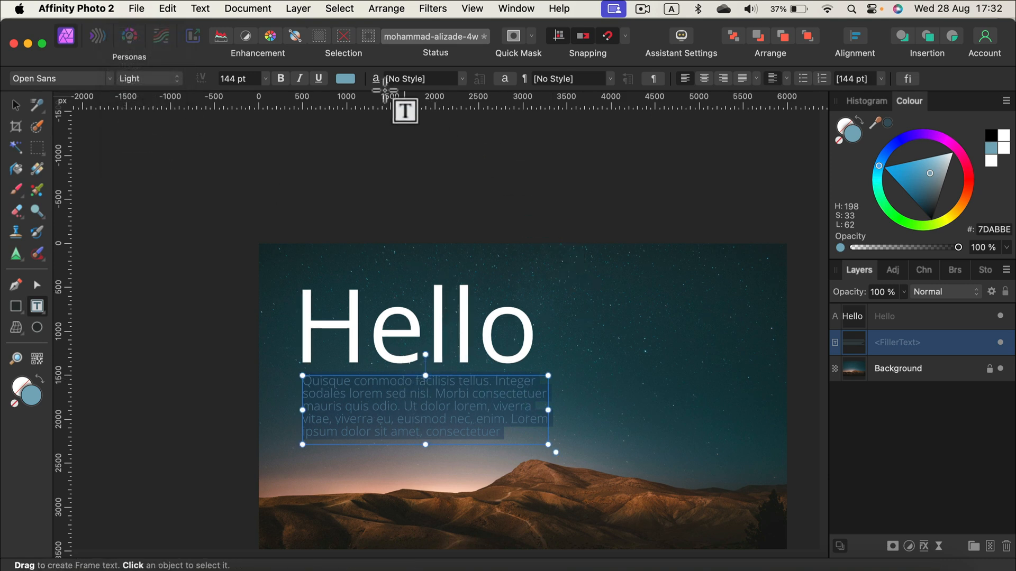
left_click(504, 78)
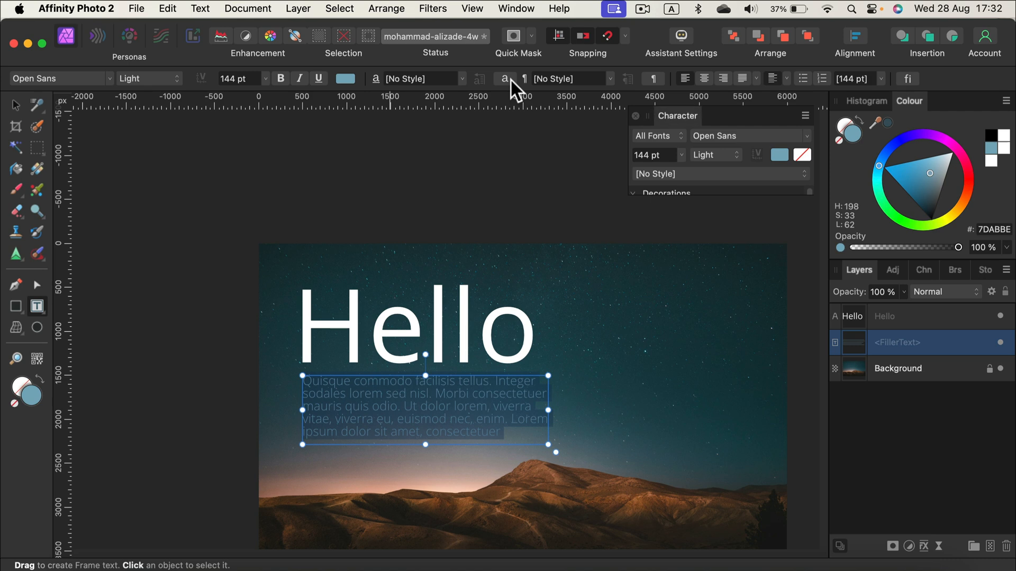
mouse_move(813, 194)
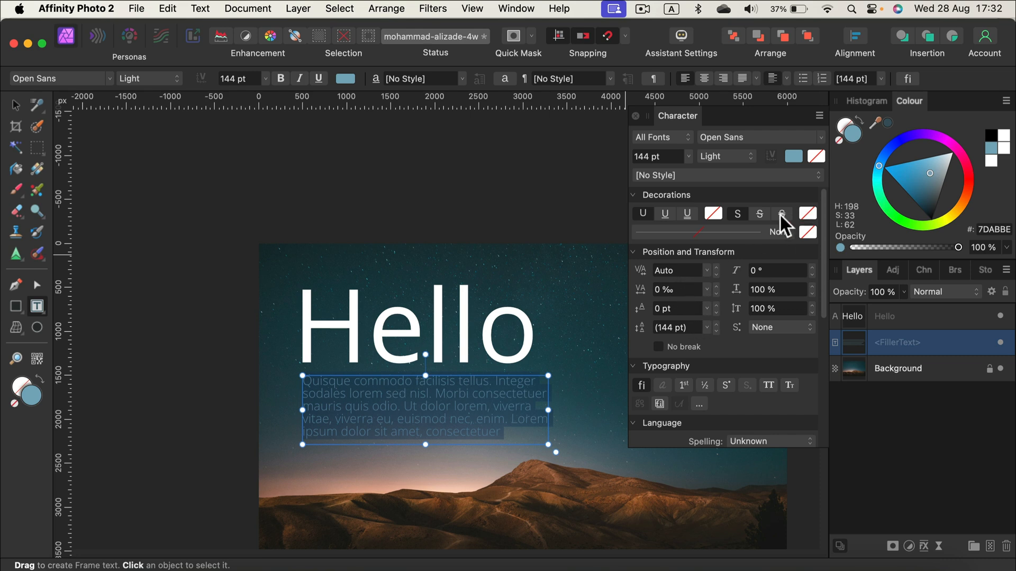
mouse_move(685, 78)
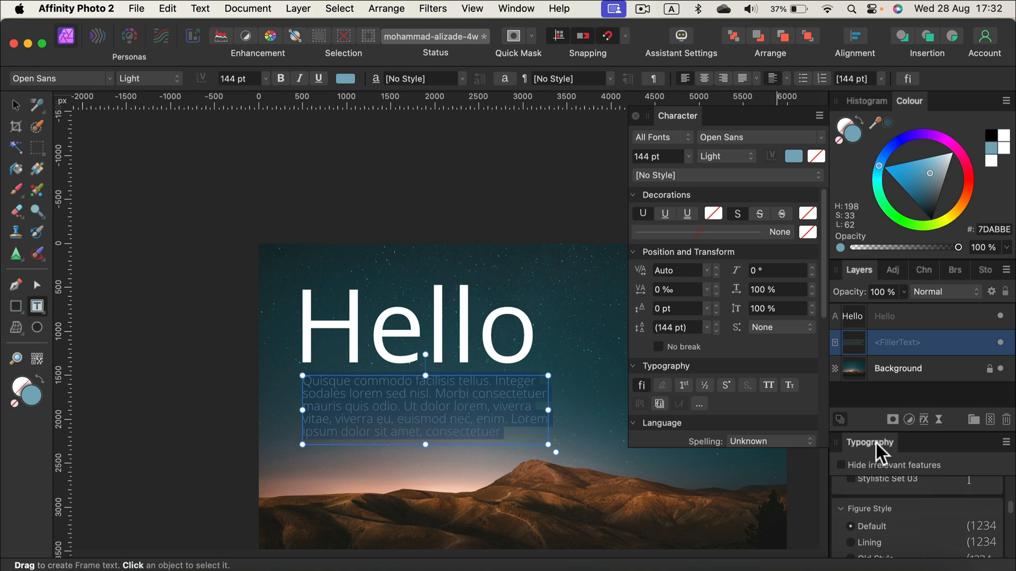
Float the Typography panel out of the dock and scroll through it.
left_click_drag(870, 442, 483, 113)
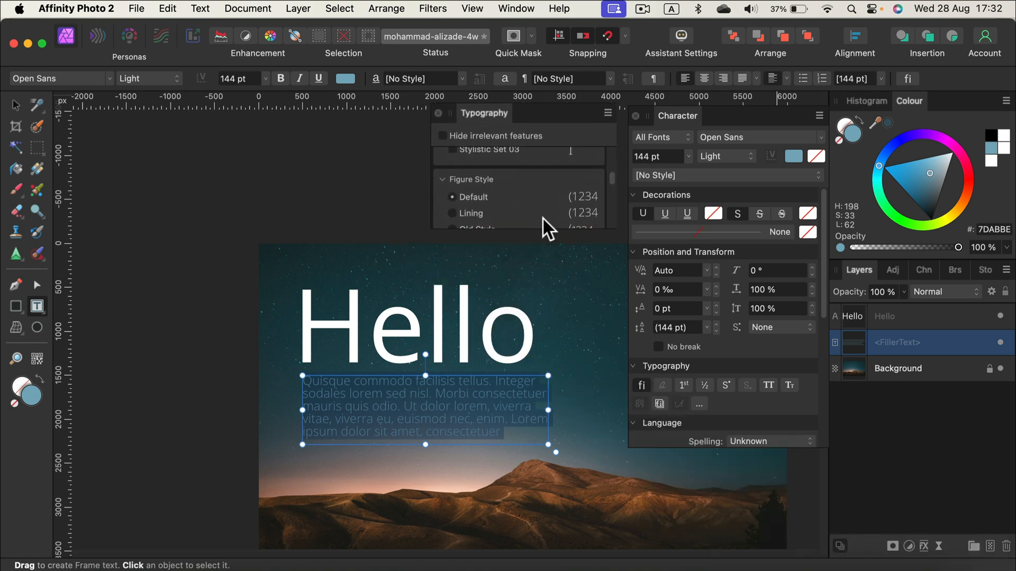
scroll("down", 3)
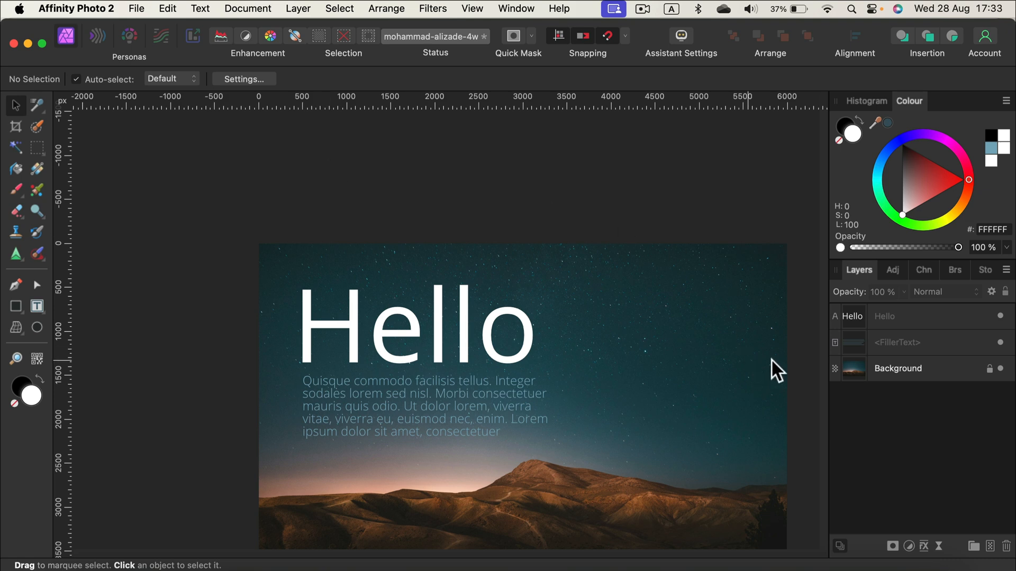
mouse_move(907, 347)
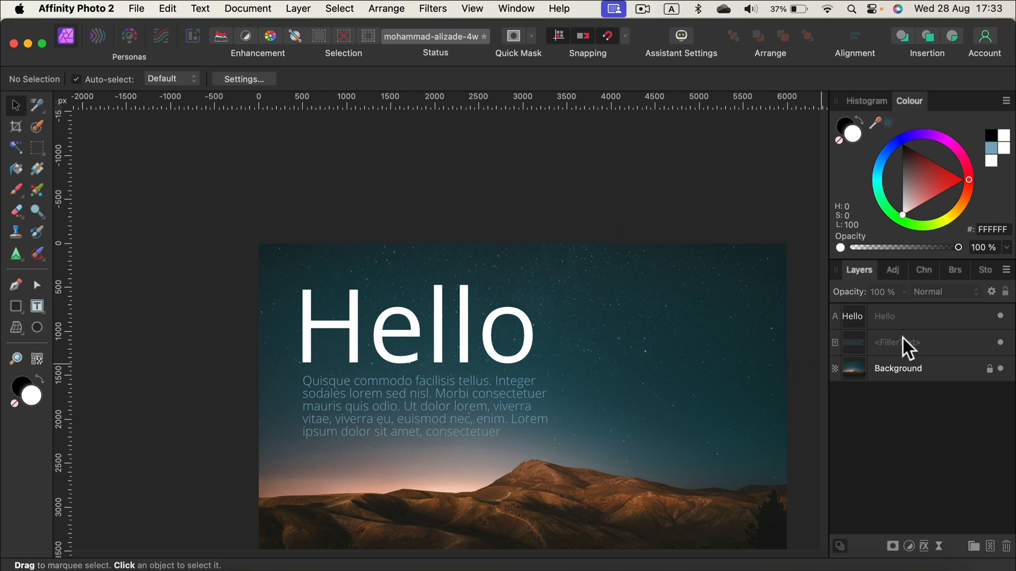
mouse_move(902, 349)
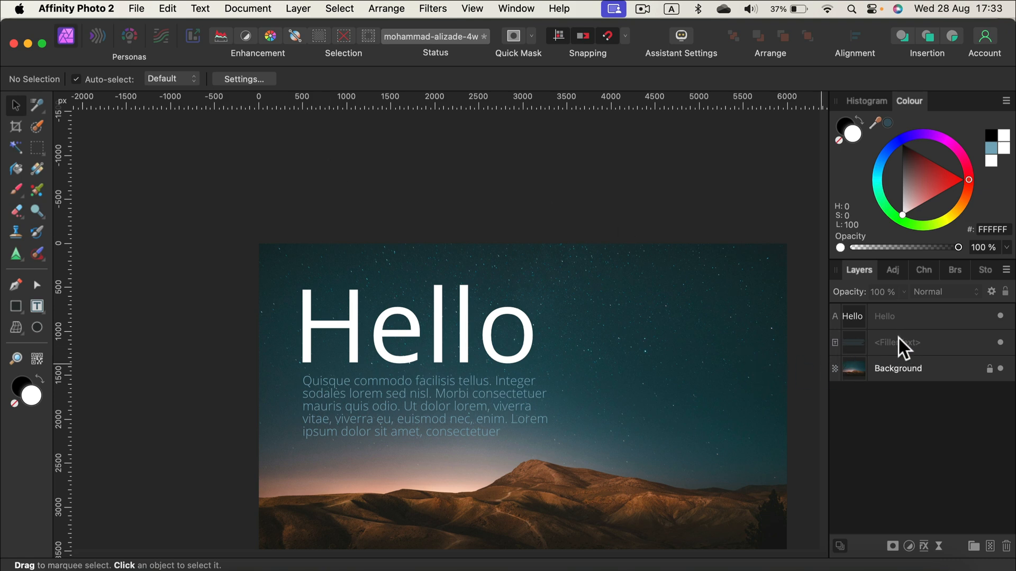